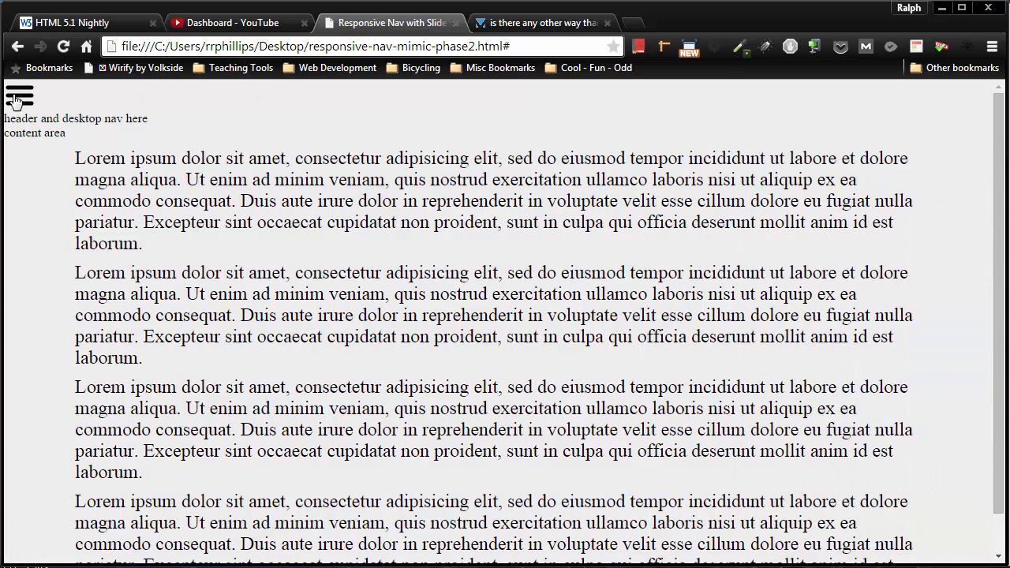
Slide out the demo page's mobile menu via the hamburger icon, entering 'Six Minutes. Smarter.' along the way
{"action": "left_click", "coordinate": [19, 97]}
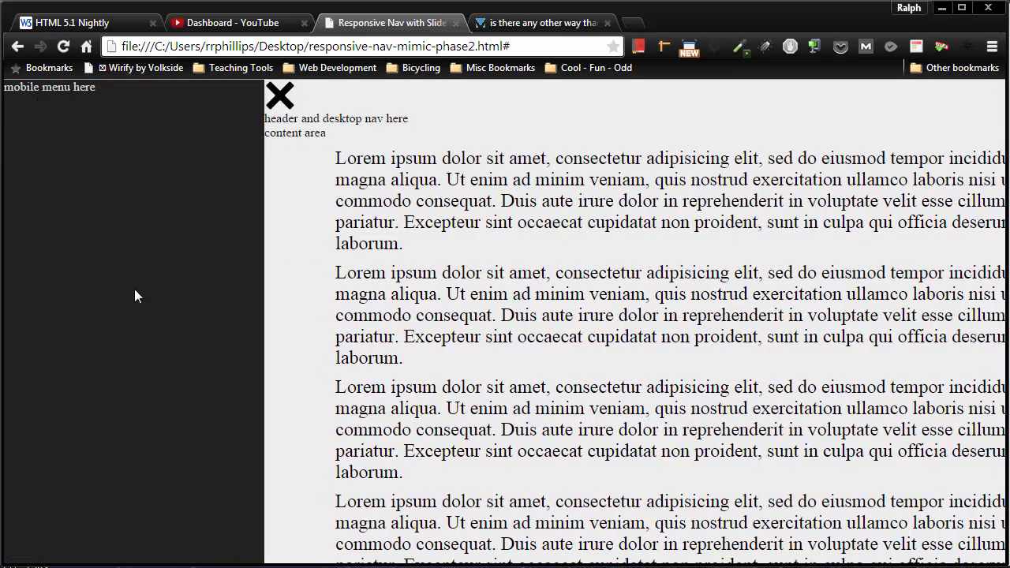
{"action": "mouse_move", "coordinate": [114, 166]}
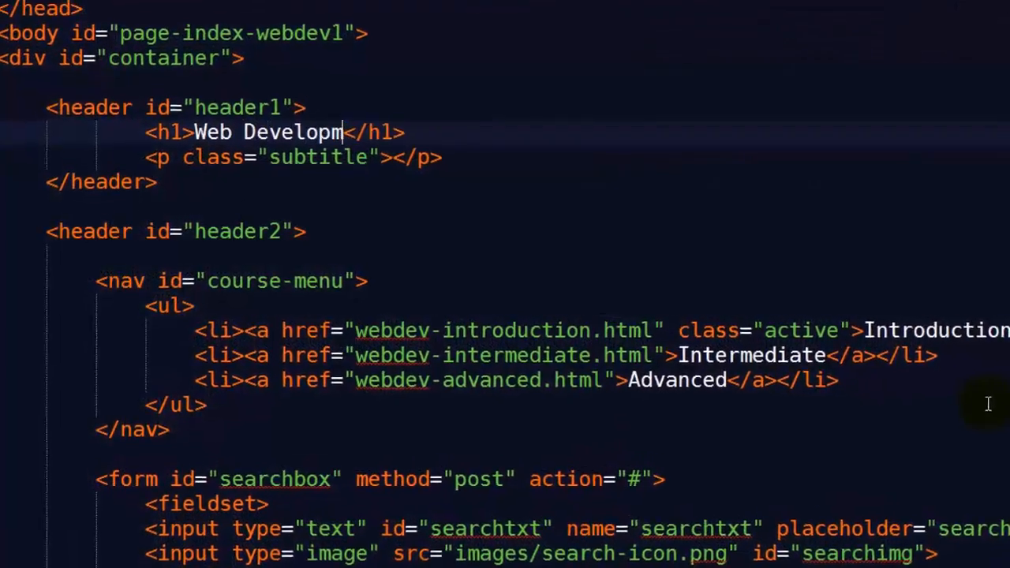
{"action": "type", "text": "Six Mi"}
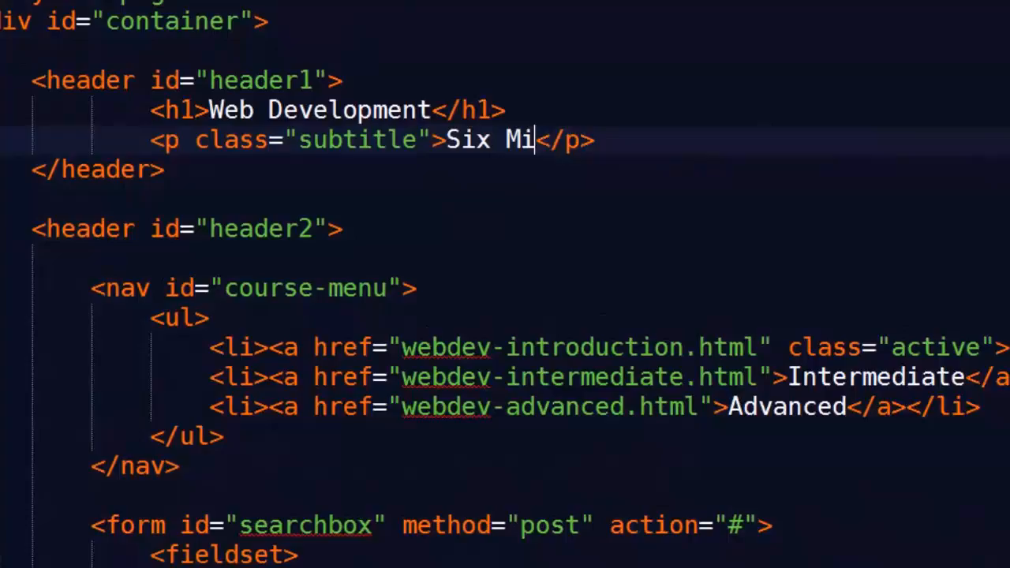
{"action": "type", "text": "nutes. Smarter."}
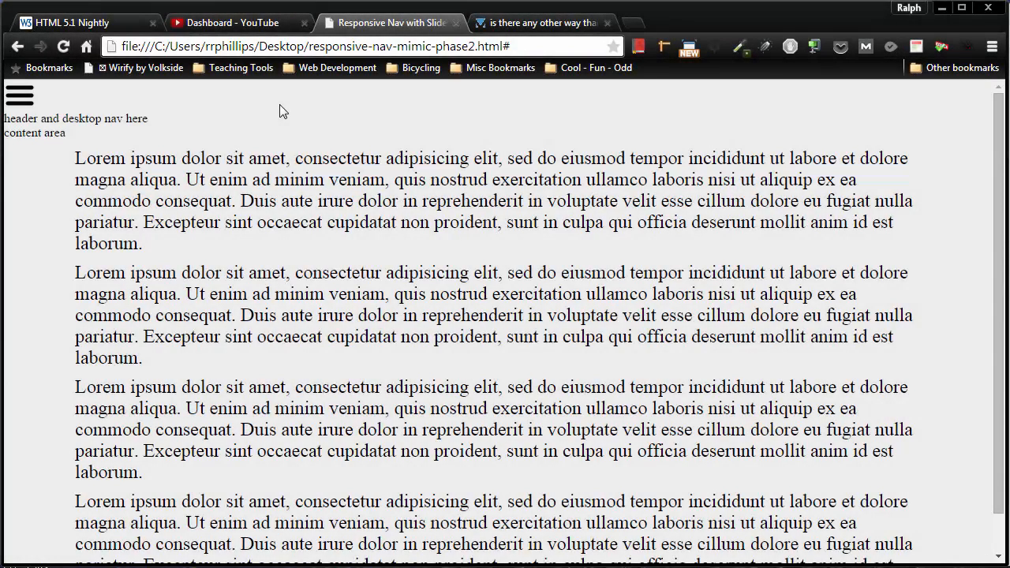
{"action": "mouse_move", "coordinate": [177, 148]}
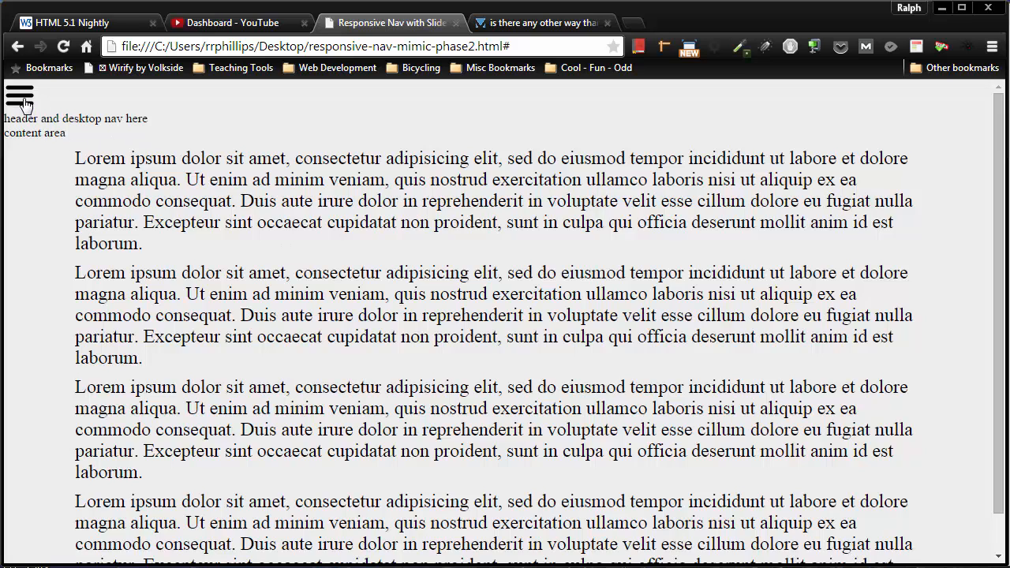
{"action": "left_click", "coordinate": [20, 96]}
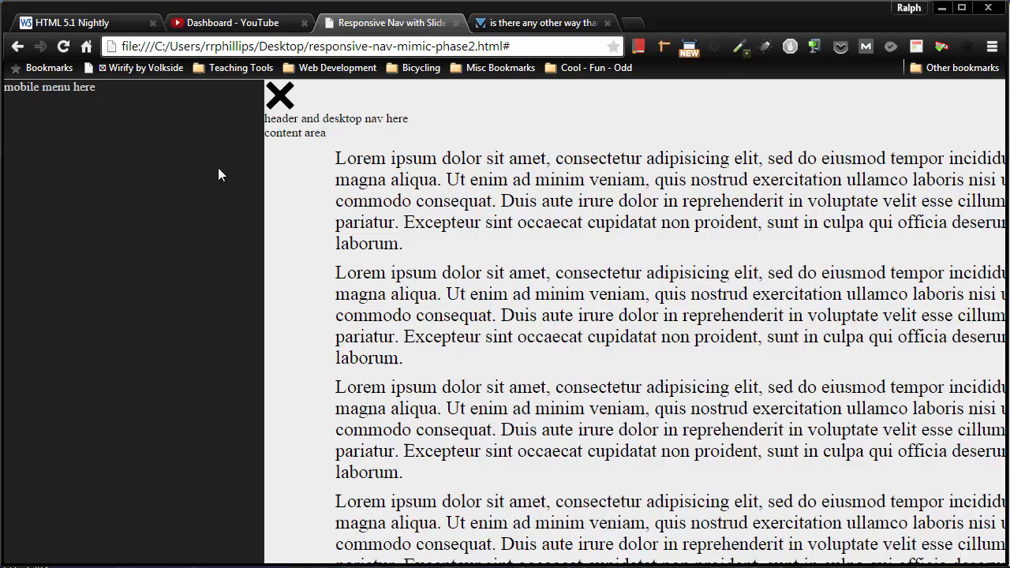
{"action": "mouse_move", "coordinate": [106, 438]}
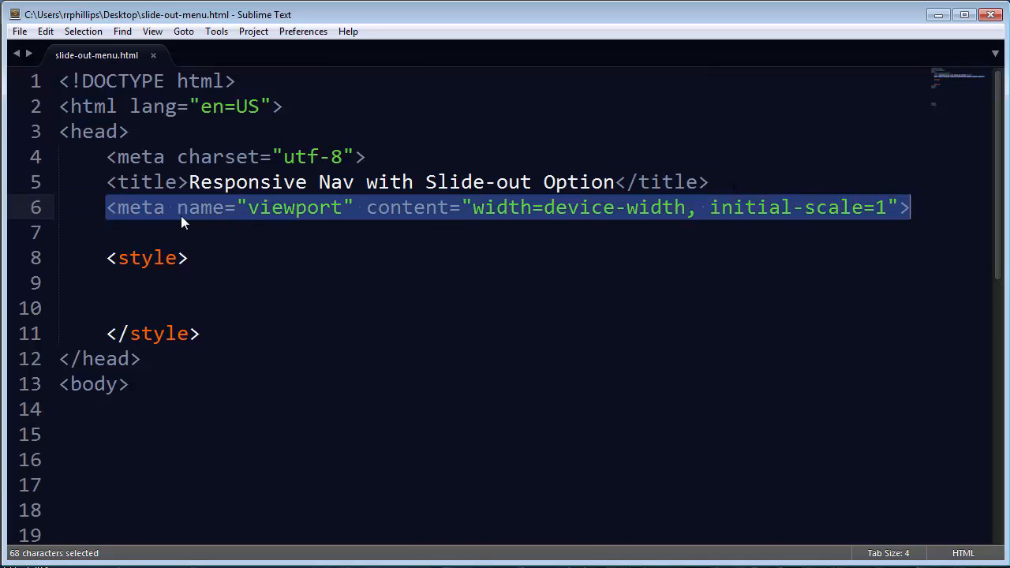
{"action": "mouse_move", "coordinate": [278, 223]}
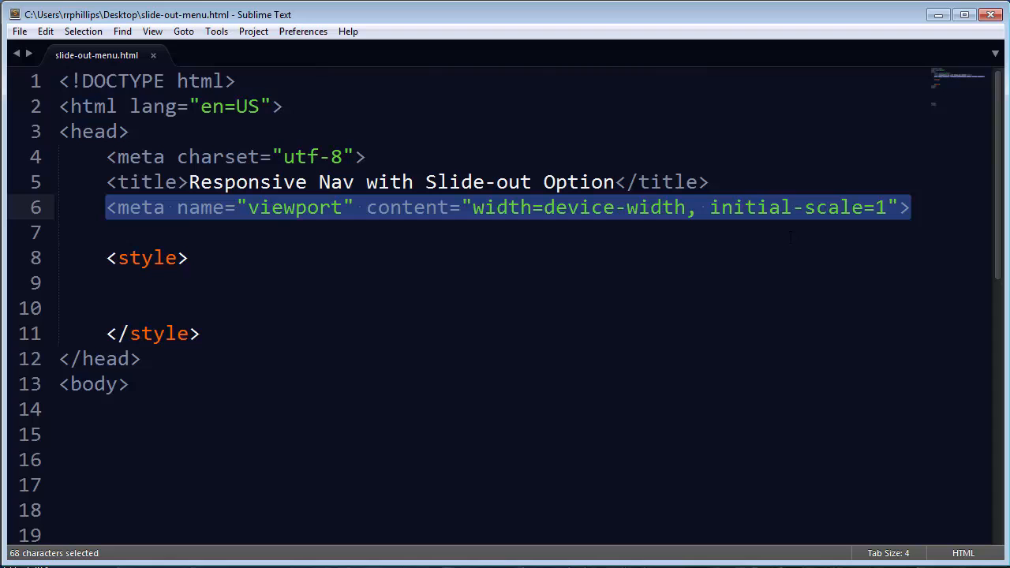
Add the <div id="container"> ... </div> wrapper inside the body and check the demo menu
{"action": "scroll", "scroll_direction": "down", "scroll_amount": 3}
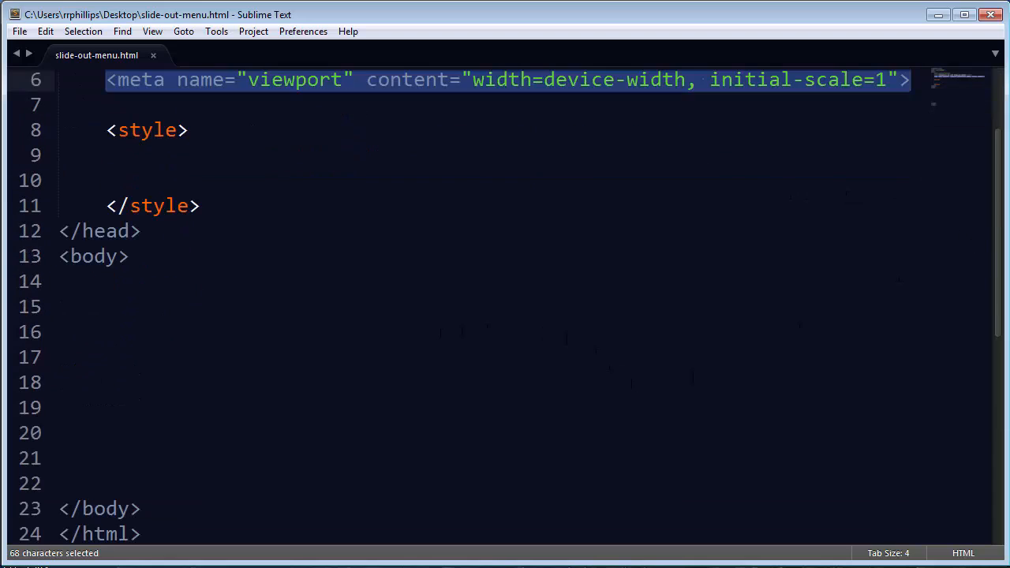
{"action": "scroll", "scroll_direction": "down", "scroll_amount": 3}
{"action": "type", "text": "<div id=\""}
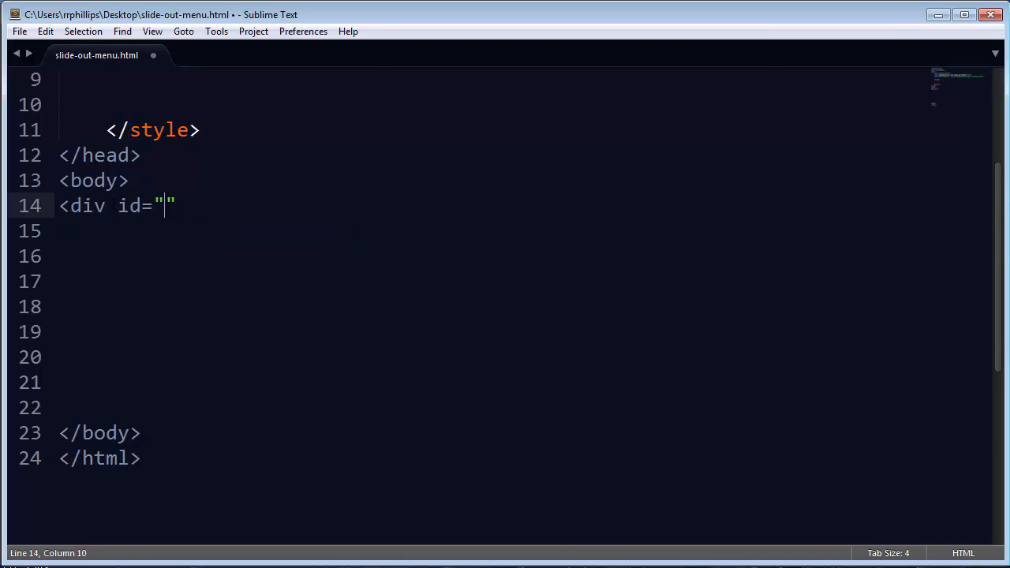
{"action": "type", "text": "container>"}
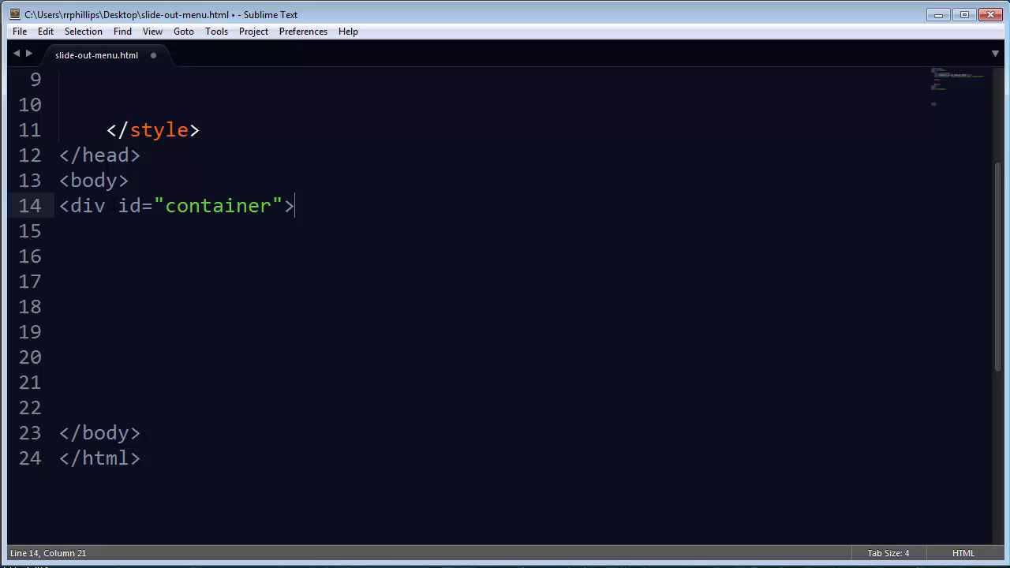
{"action": "type", "text": "<"}
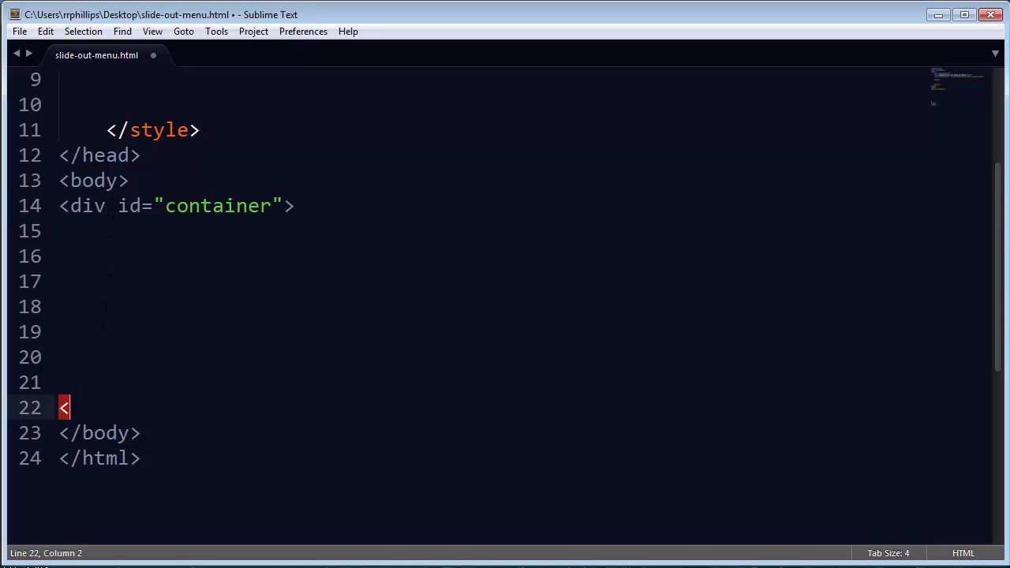
{"action": "type", "text": "/div>"}
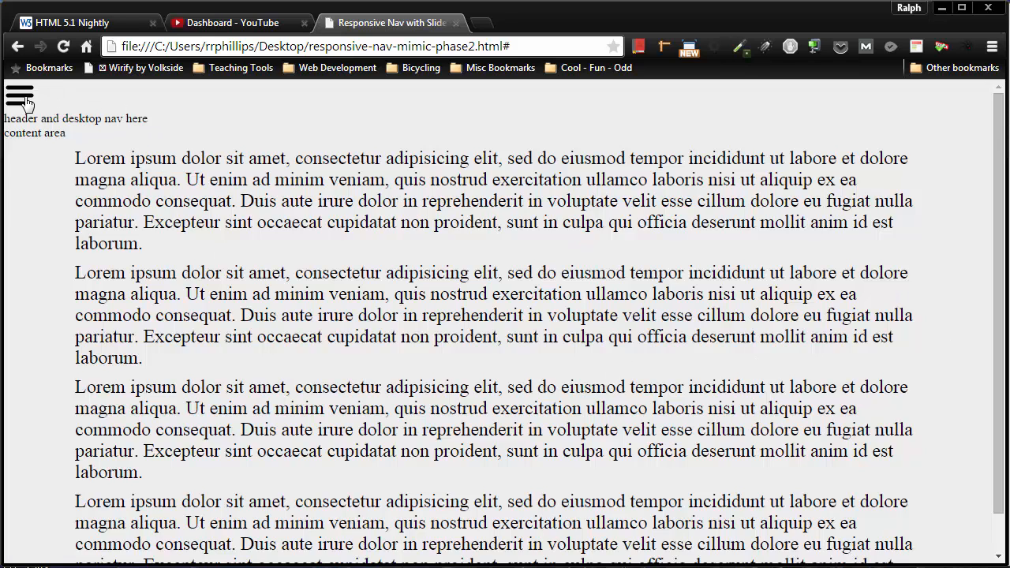
{"action": "left_click", "coordinate": [20, 96]}
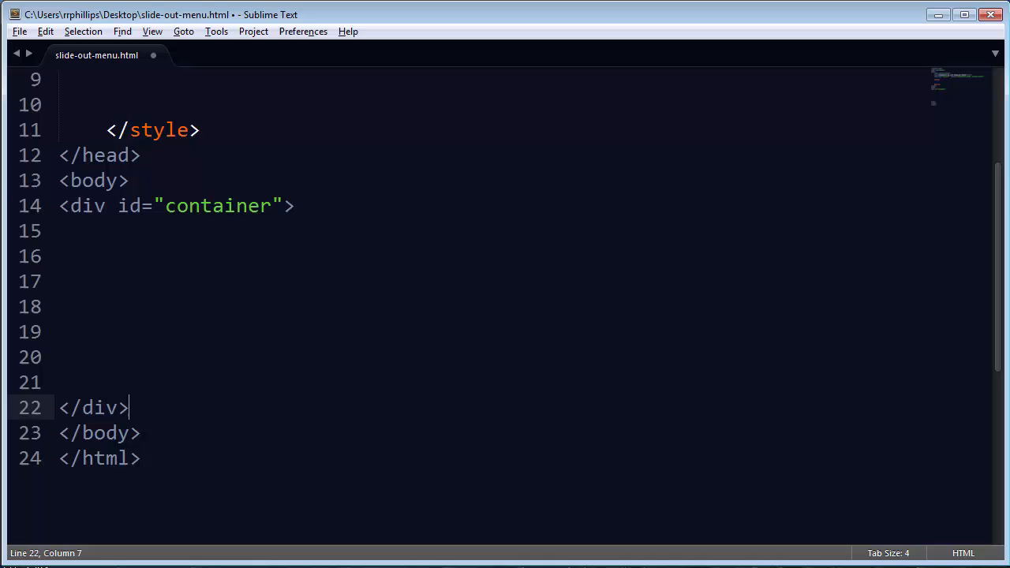
Insert <div id="menu-slider"> holding 'mobile menu here' right after the opening body tag
{"action": "left_click", "coordinate": [71, 230]}
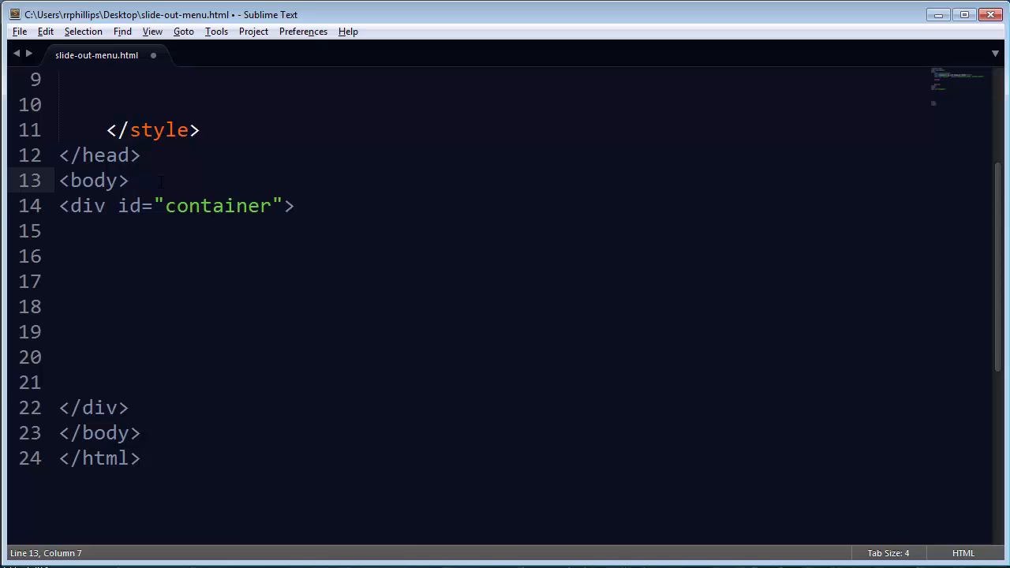
{"action": "type", "text": "<div id=\"menu-slider\">"}
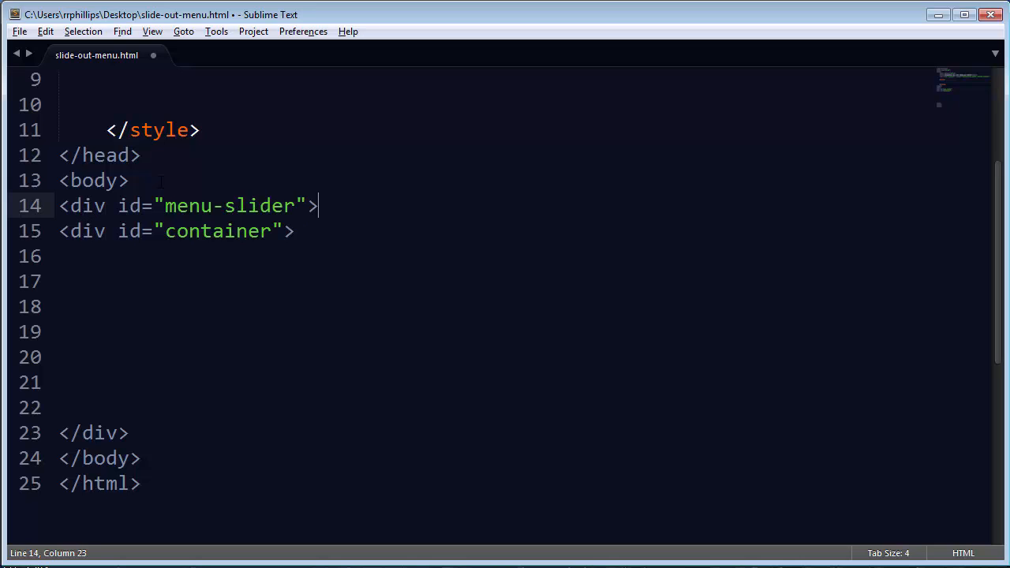
{"action": "key", "text": "enter"}
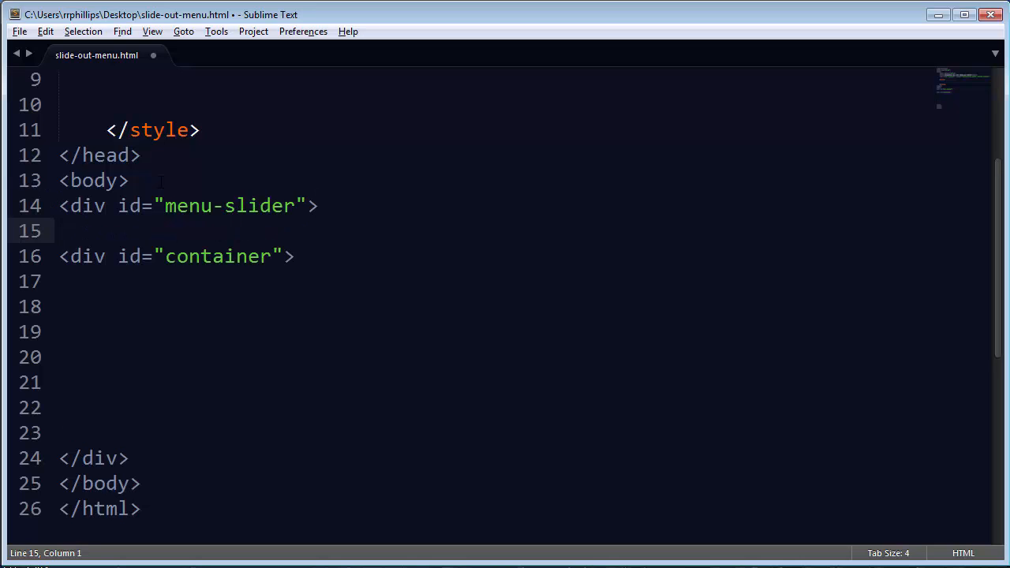
{"action": "type", "text": "mobile menu here"}
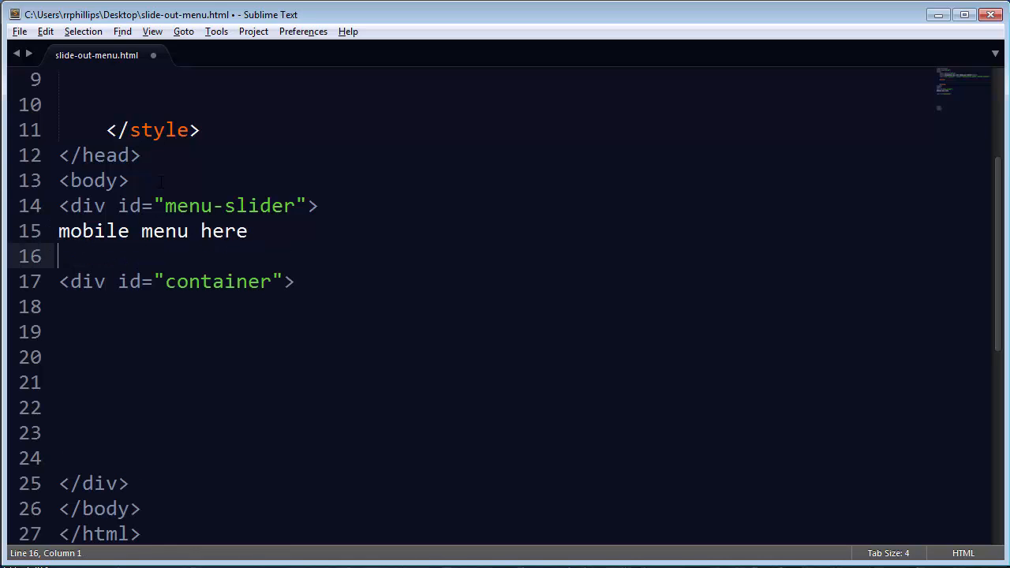
{"action": "type", "text": "</div>"}
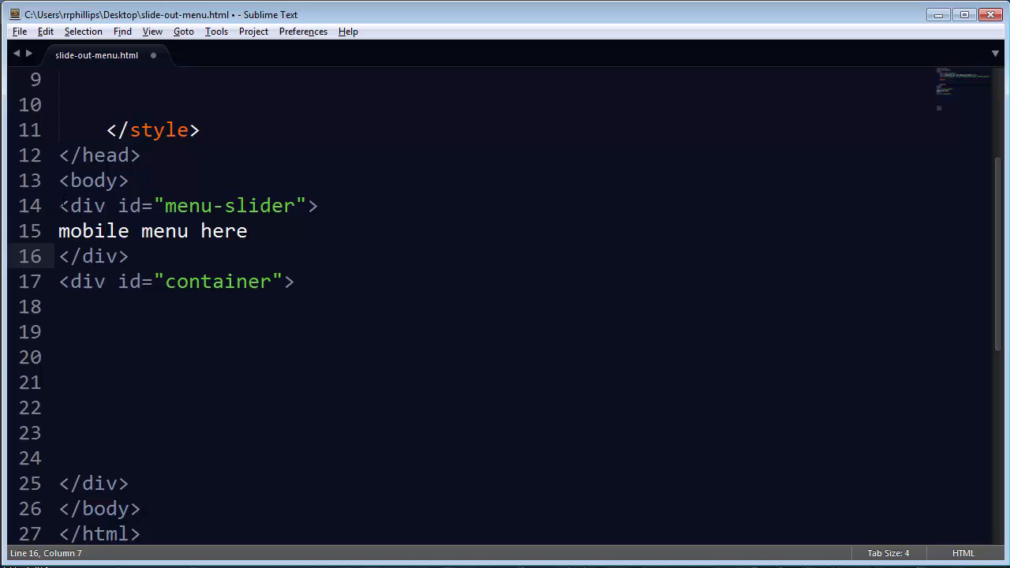
{"action": "left_click_drag", "start_coordinate": [58, 206], "coordinate": [127, 256]}
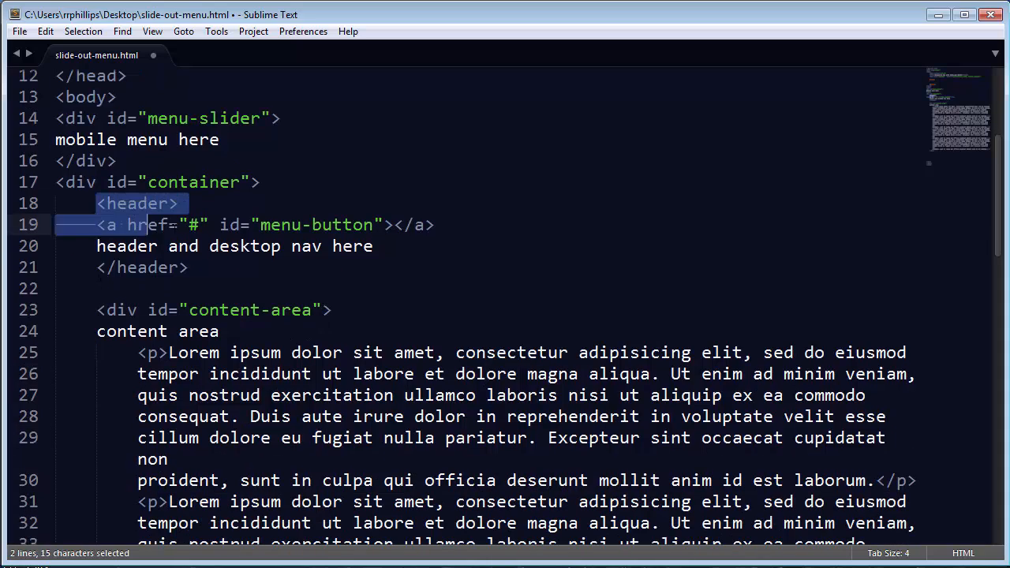
{"action": "left_click", "coordinate": [188, 267]}
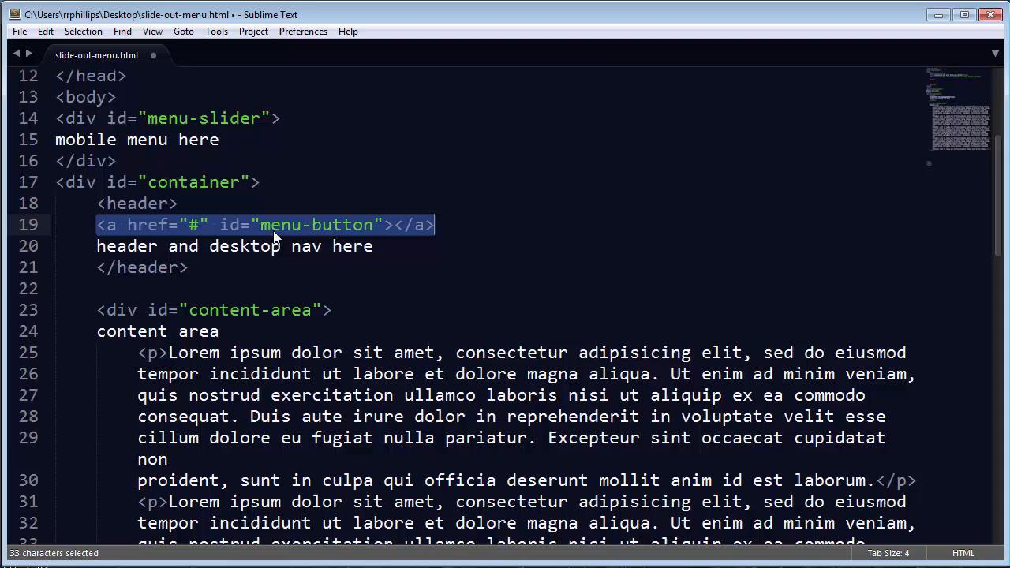
{"action": "left_click", "coordinate": [188, 267]}
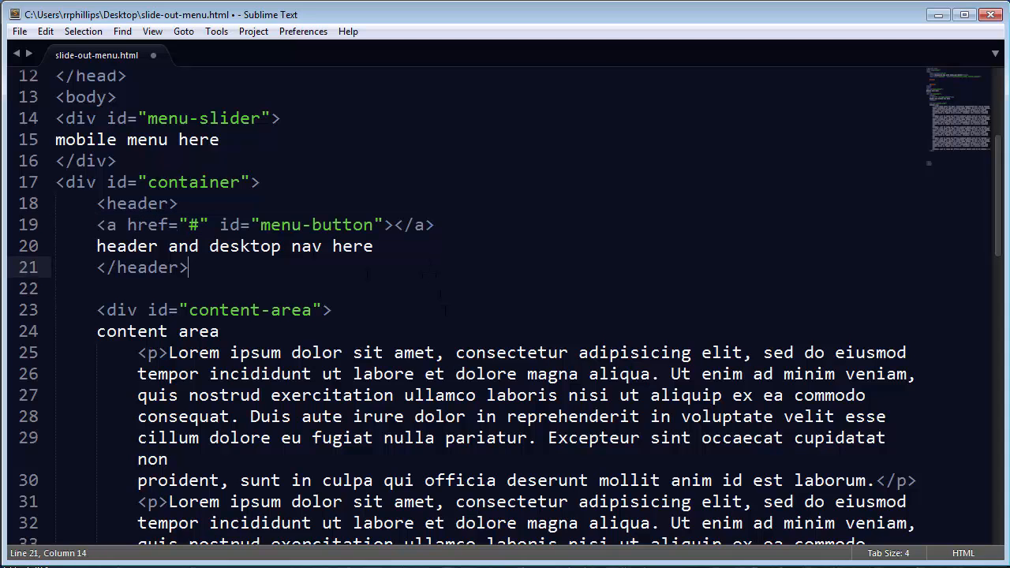
{"action": "scroll", "scroll_direction": "down", "scroll_amount": 3}
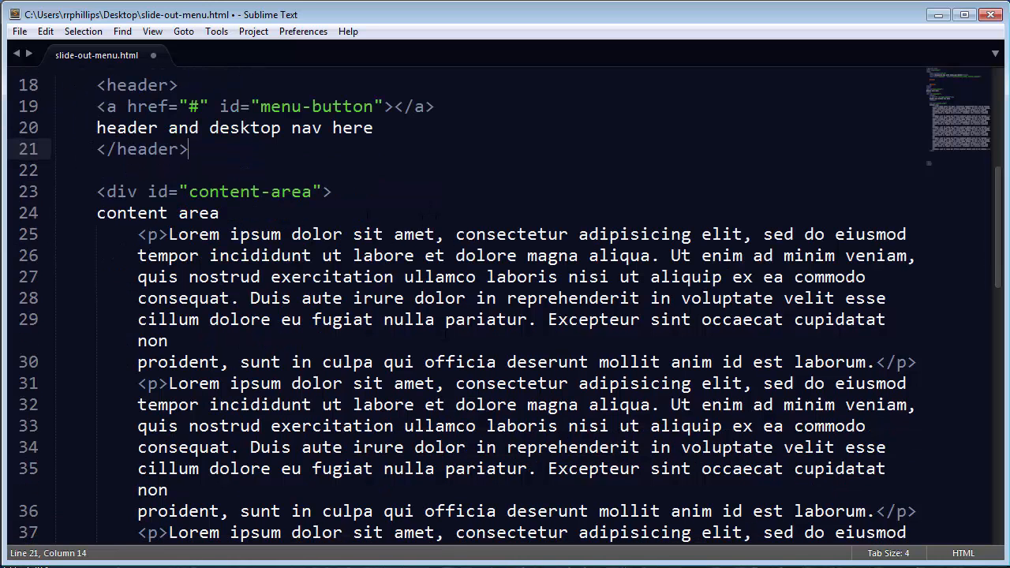
{"action": "scroll", "scroll_direction": "down", "scroll_amount": 3}
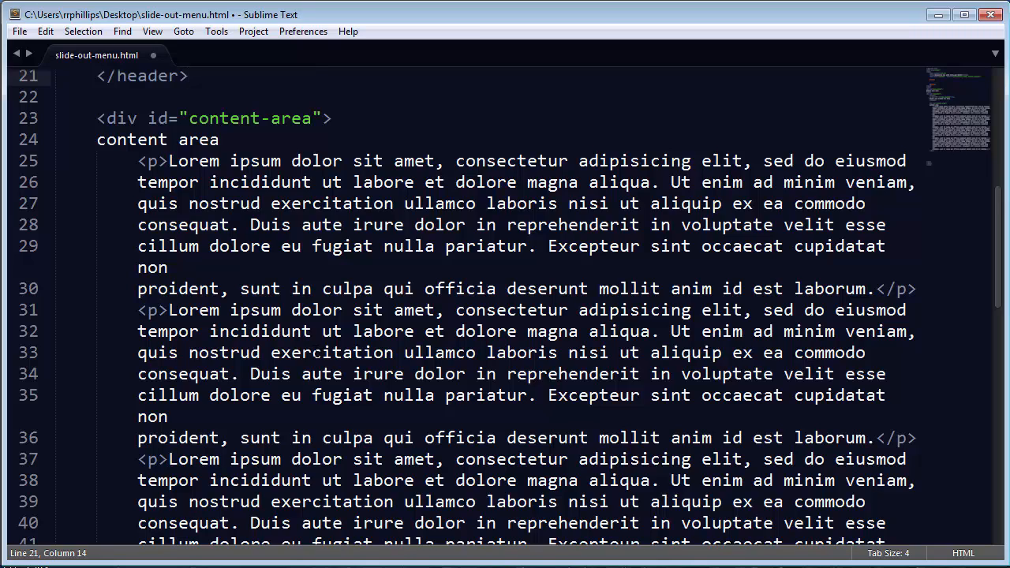
{"action": "scroll", "scroll_direction": "down", "scroll_amount": 3}
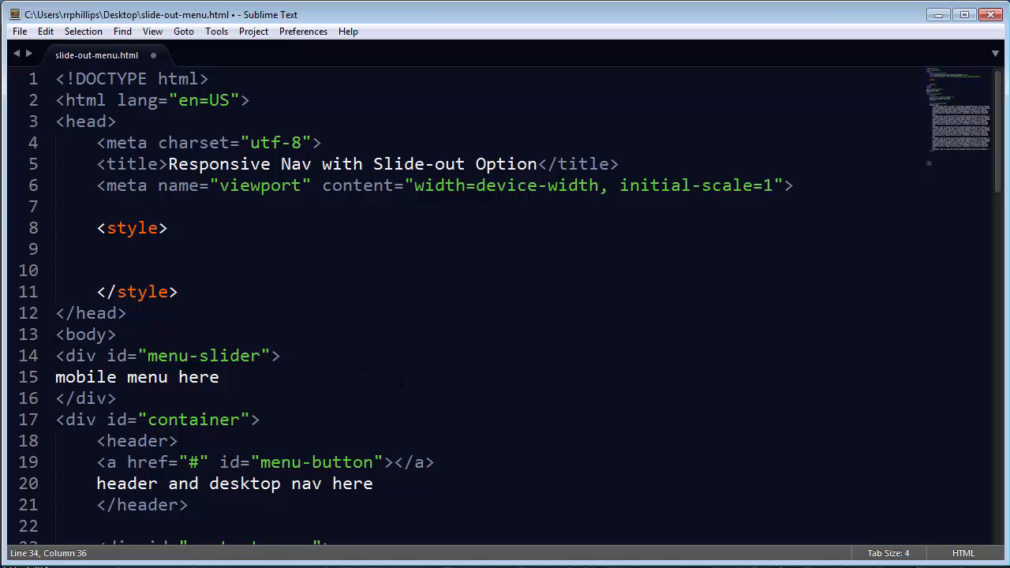
{"action": "scroll", "scroll_direction": "down", "scroll_amount": 3}
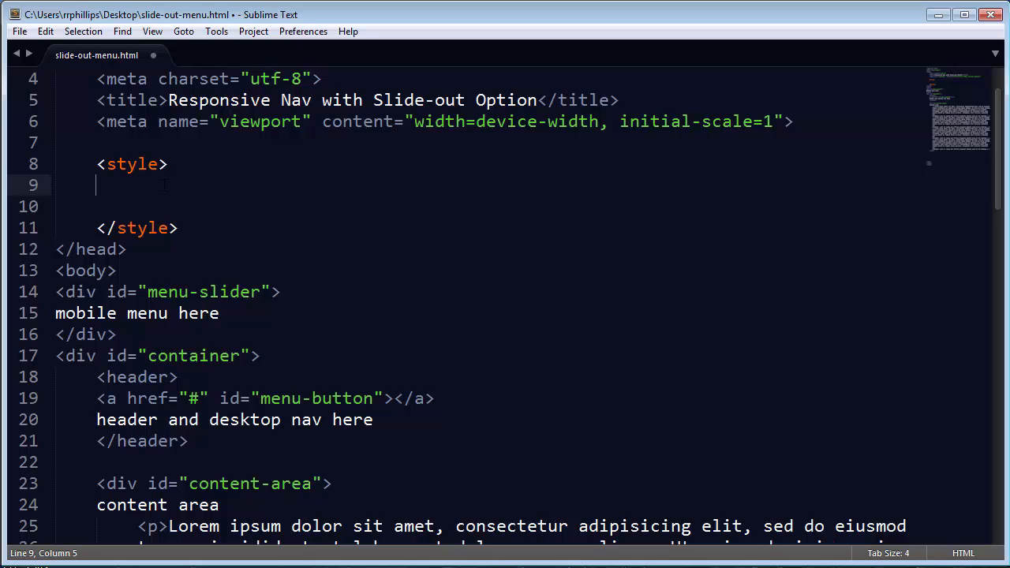
Write the comments /* all-purpose styles */, /* side menu is hidden */ and /* side menu is displayed */ in the style block
{"action": "type", "text": "/*"}
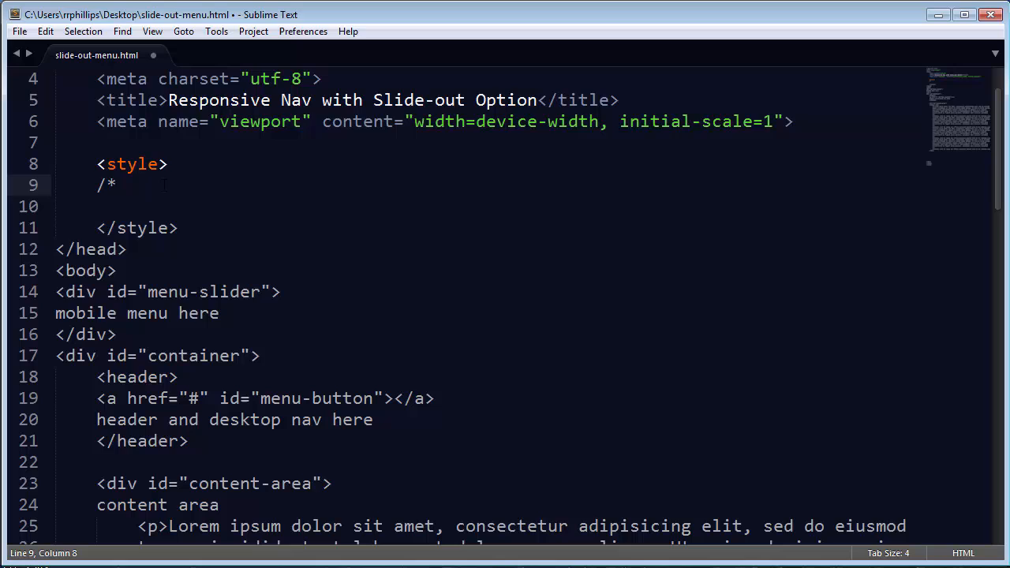
{"action": "type", "text": "all-pr"}
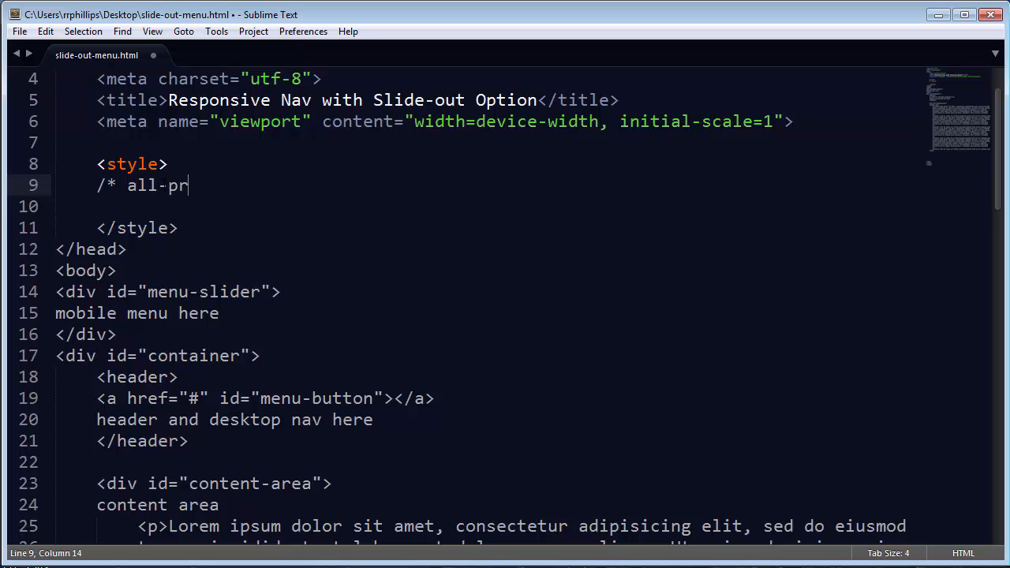
{"action": "type", "text": "u"}
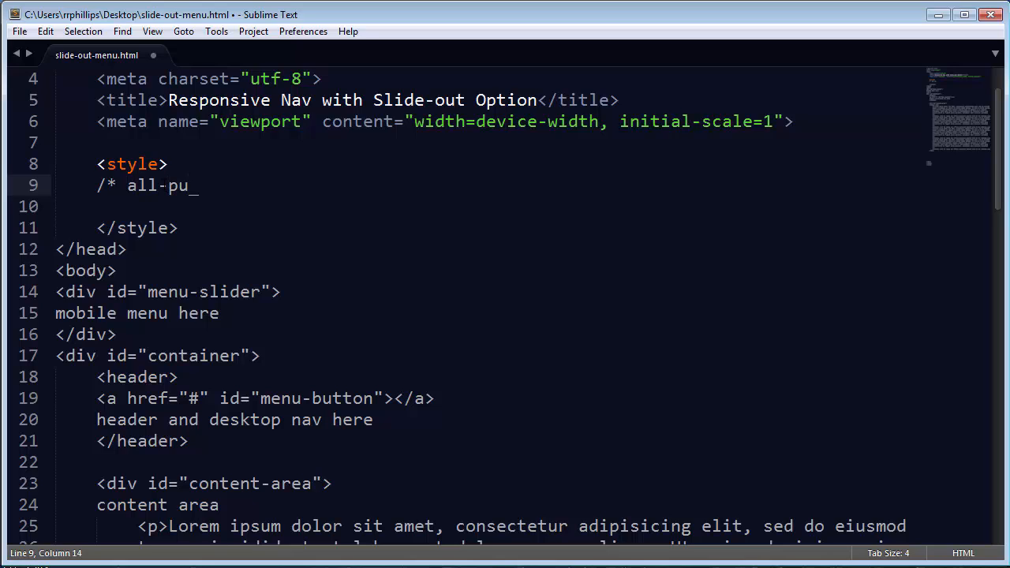
{"action": "type", "text": "rpose styles */"}
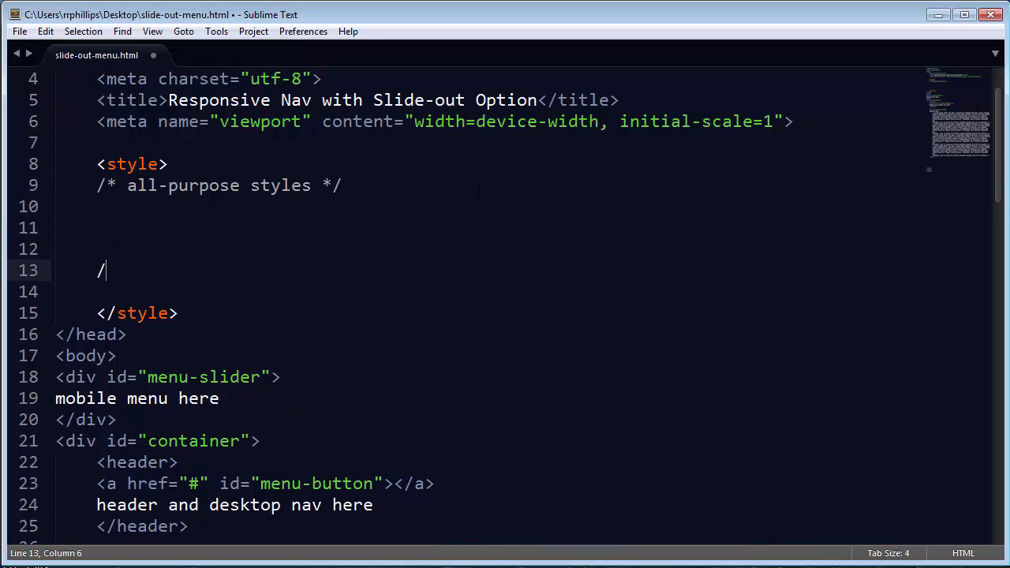
{"action": "type", "text": "*"}
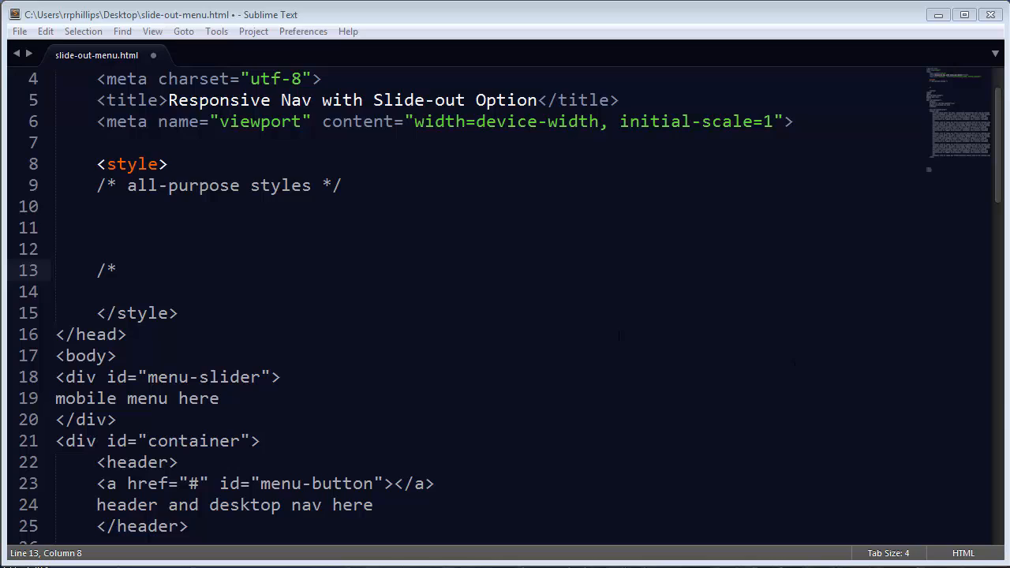
{"action": "type", "text": "side menu is hidden *"}
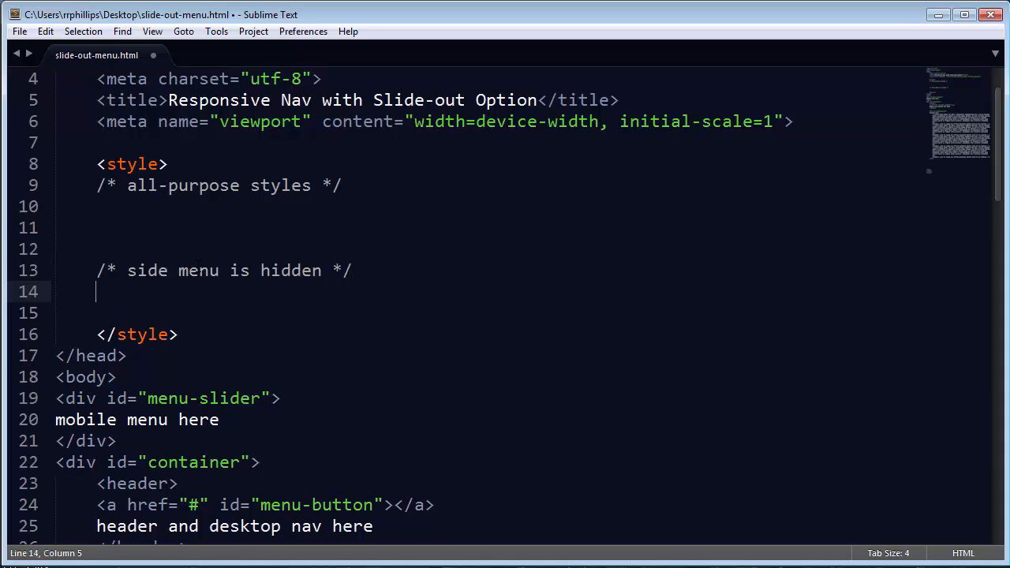
{"action": "type", "text": "/* side menu is"}
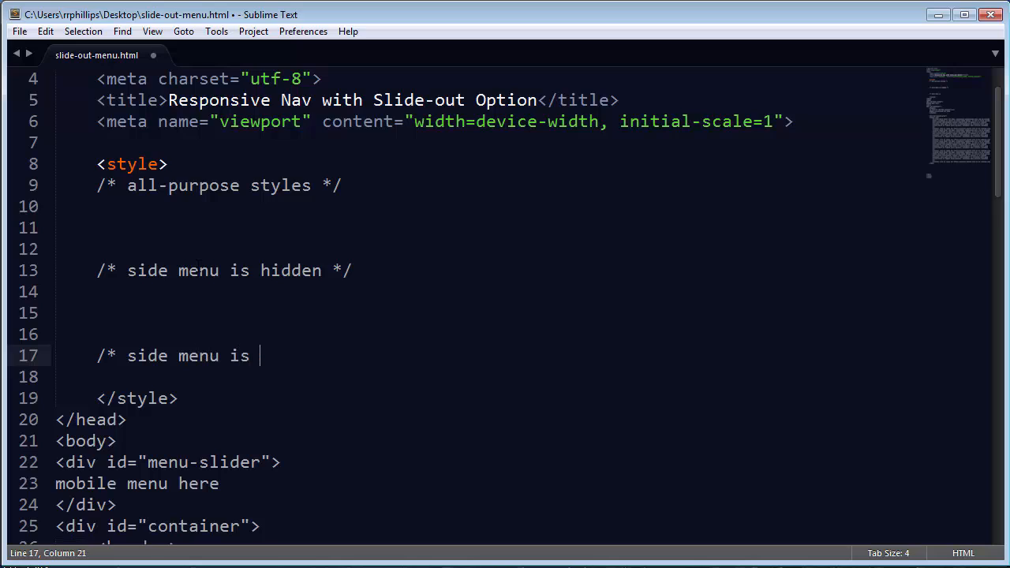
{"action": "type", "text": "displayed */"}
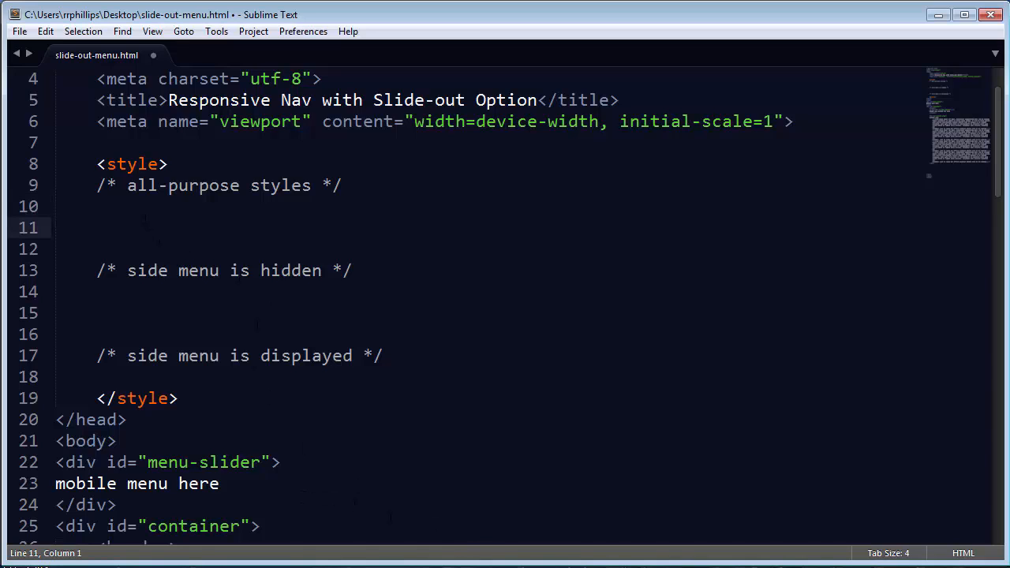
Add * { margin: 0; padding: 0; border: 0; box-sizing: border-box; } and begin the #menu-slider selector
{"action": "type", "text": "*"}
{"action": "type", "text": "ma"}
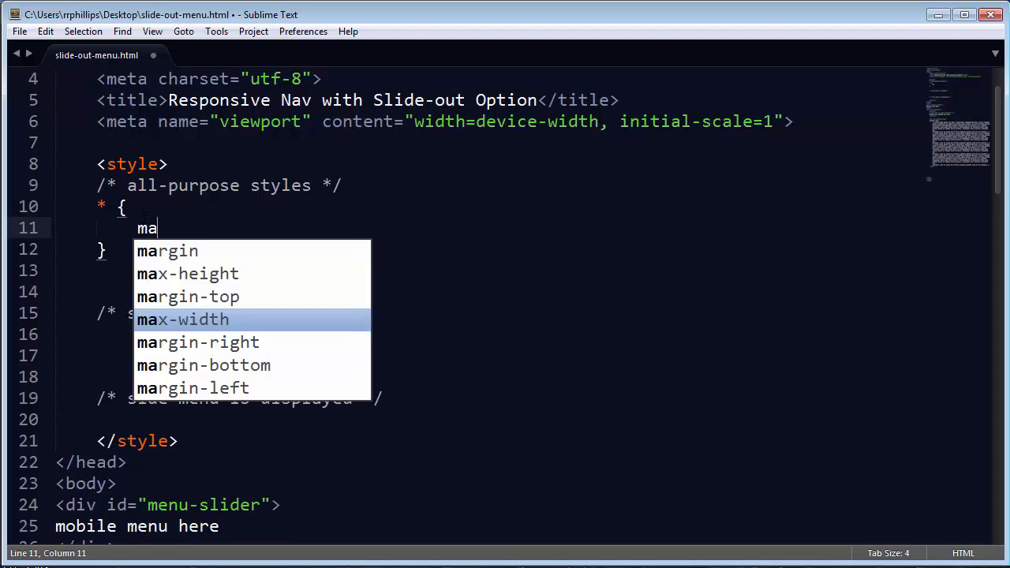
{"action": "type", "text": "rgin: 0; padding: 0; border: 0; box-sizing: border-box;"}
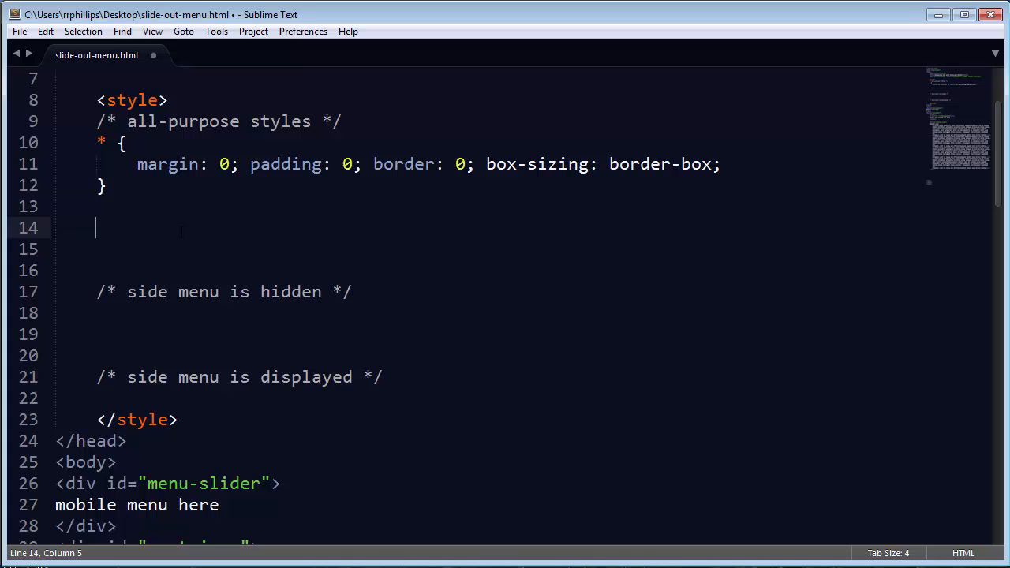
{"action": "type", "text": "#m"}
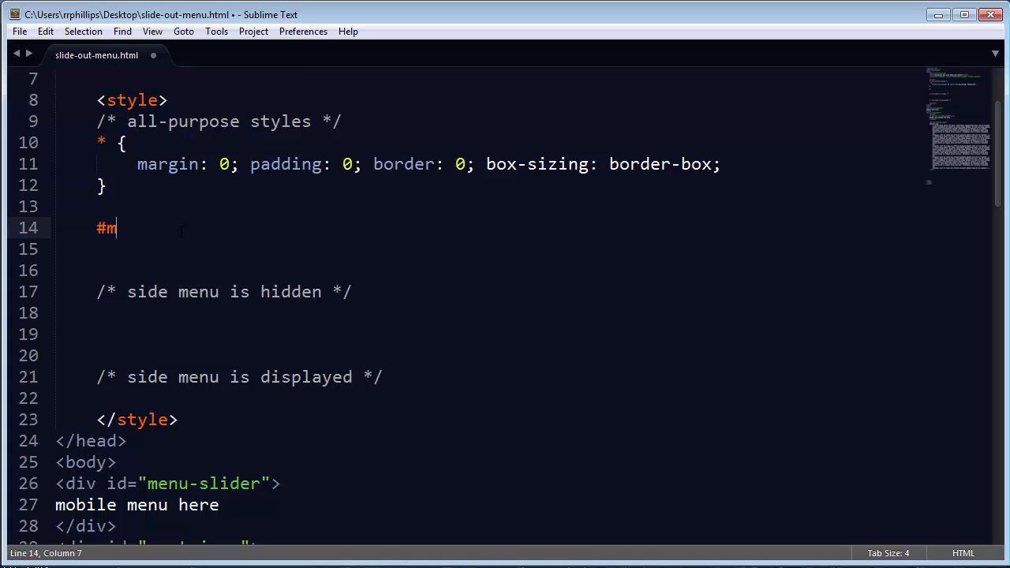
Give #menu-slider width 330px, height 100%, background #222 and text colour #DDD
{"action": "type", "text": "enu-slider"}
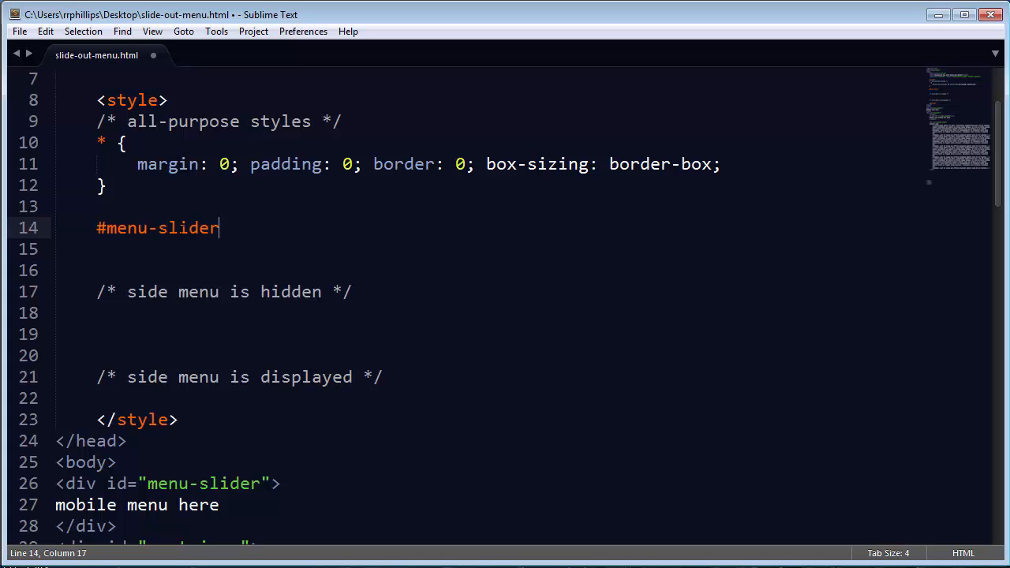
{"action": "scroll", "scroll_direction": "down", "scroll_amount": 3}
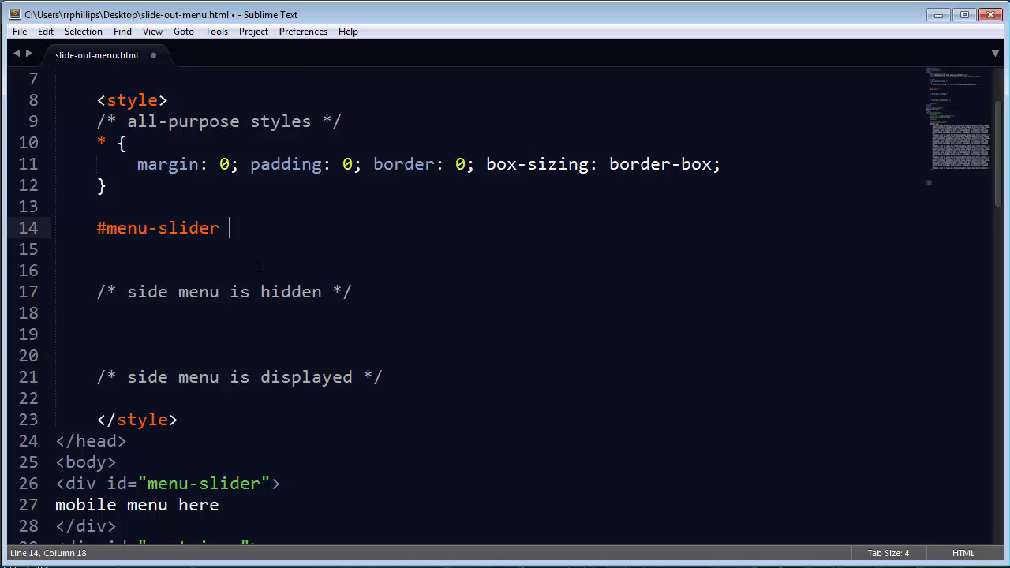
{"action": "type", "text": "{"}
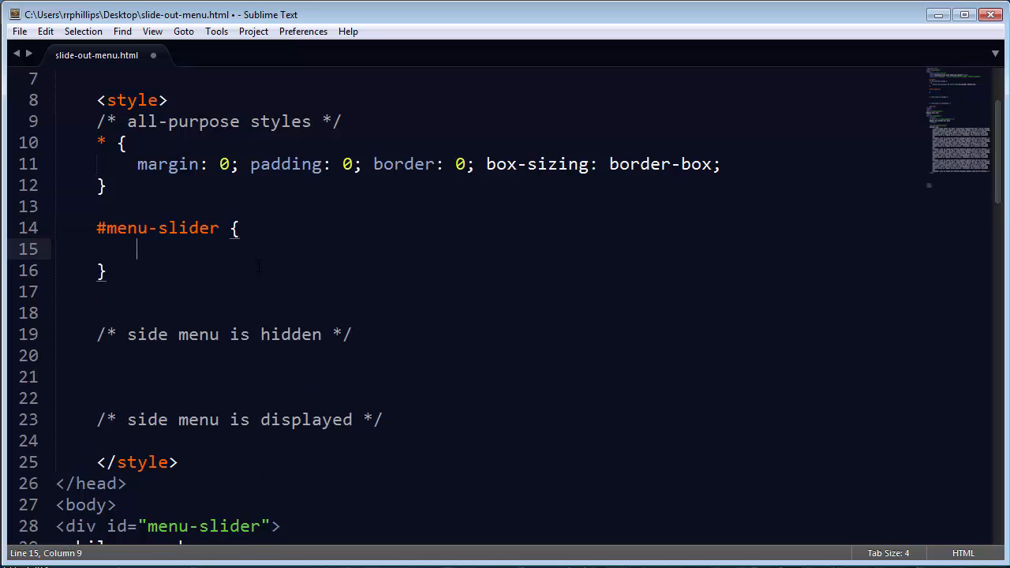
{"action": "type", "text": "width: 330;"}
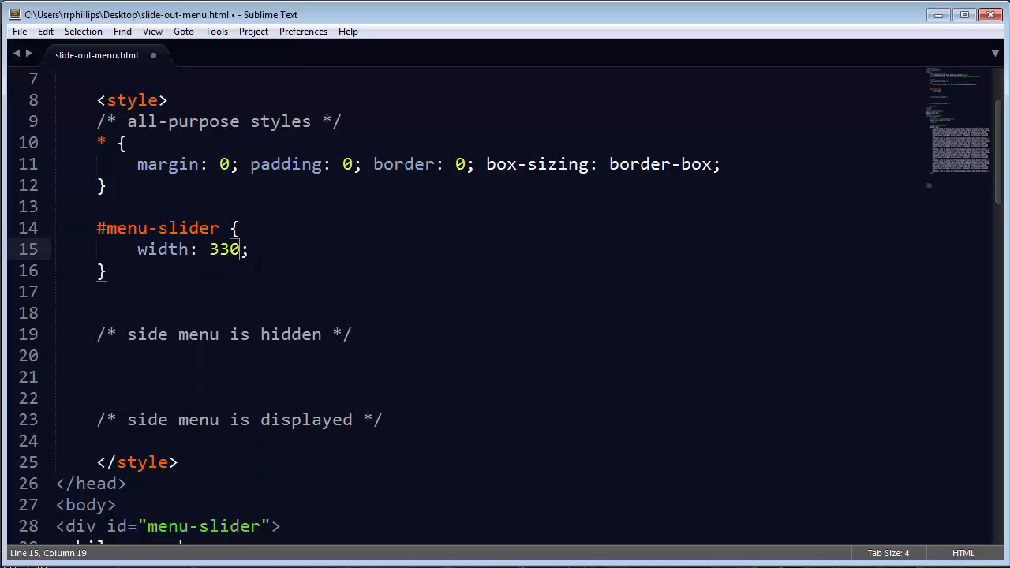
{"action": "type", "text": "px; height"}
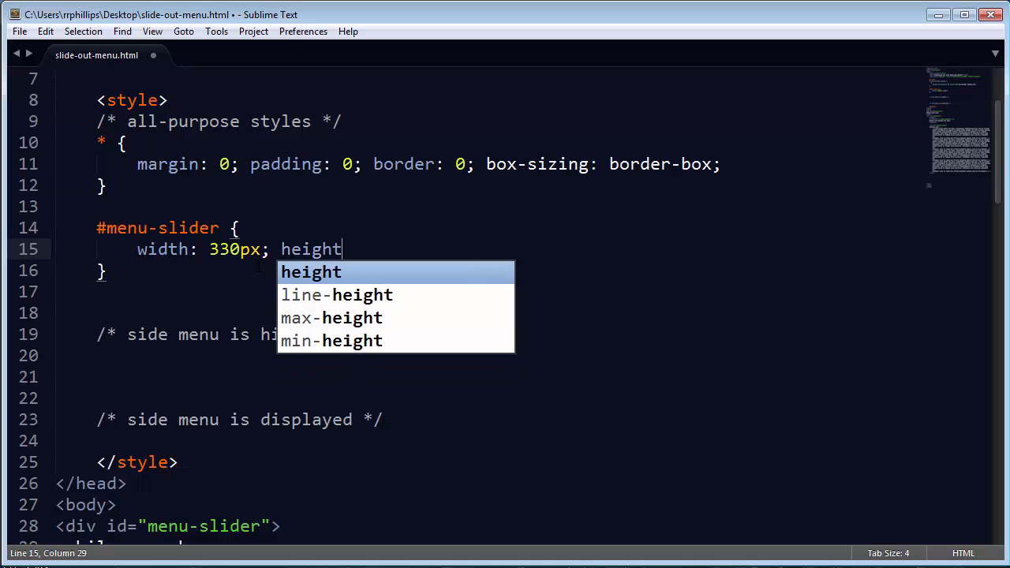
{"action": "type", "text": ": 100%;"}
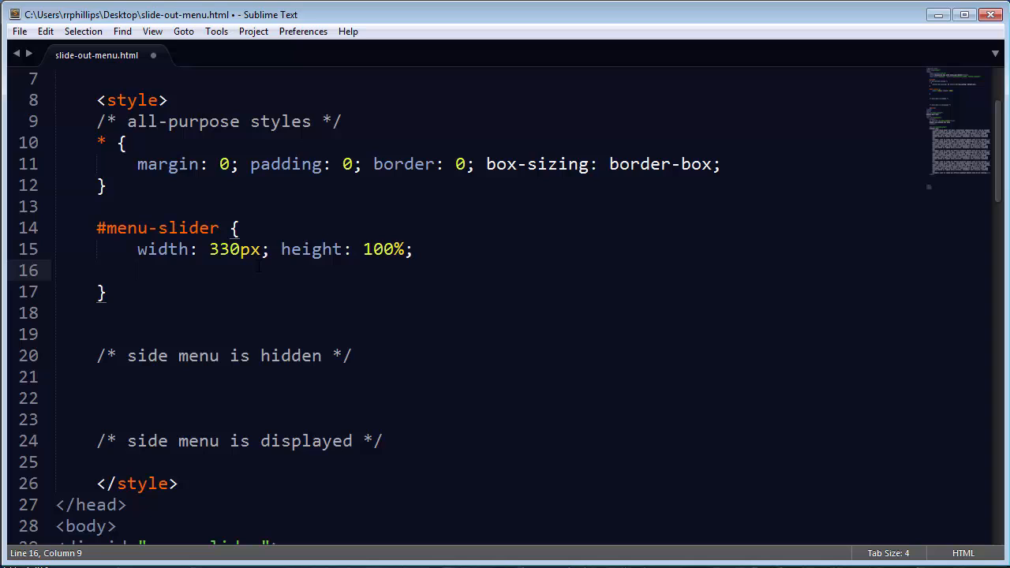
{"action": "type", "text": "background-co"}
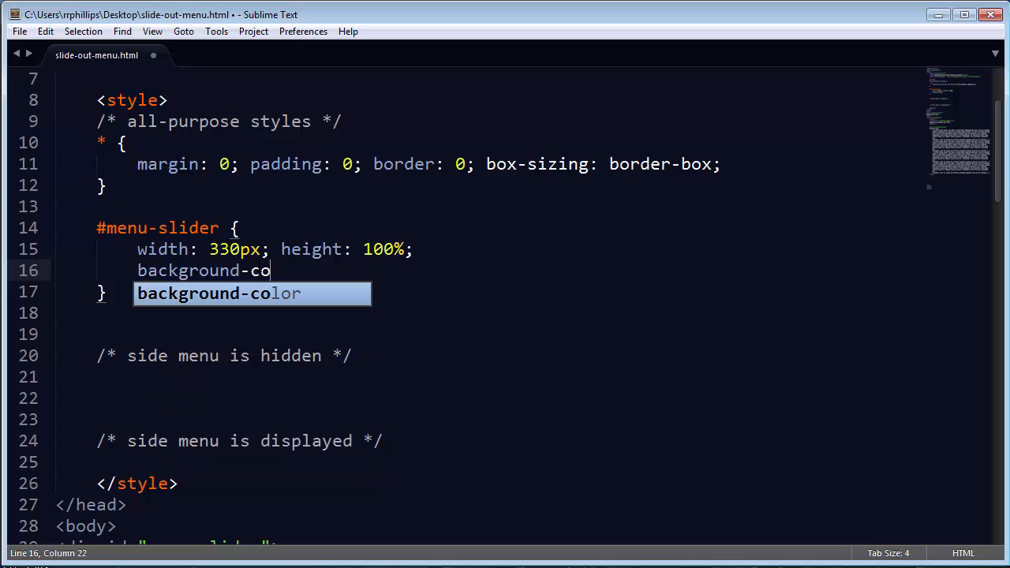
{"action": "type", "text": "lor: #;"}
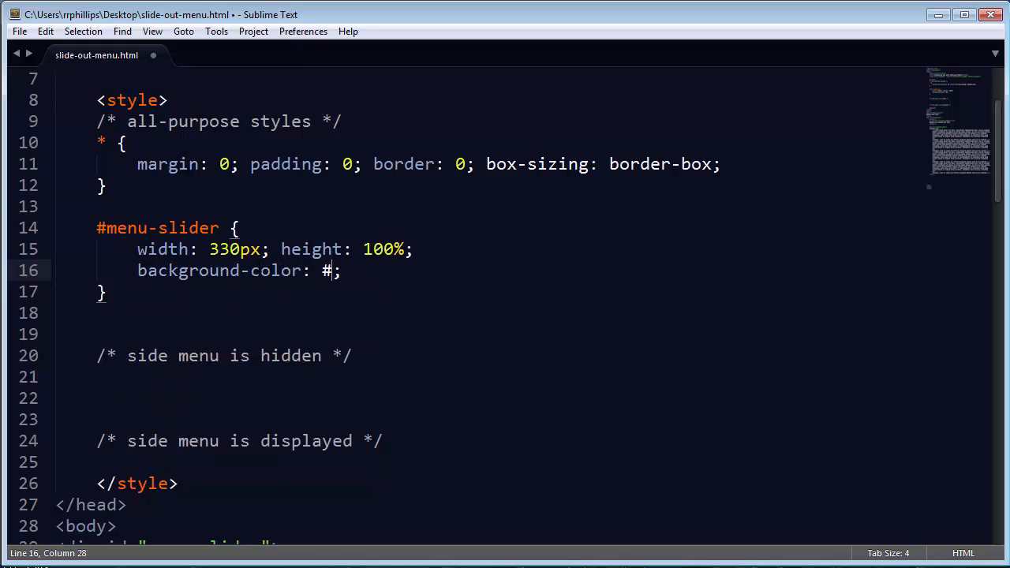
{"action": "type", "text": "222; c"}
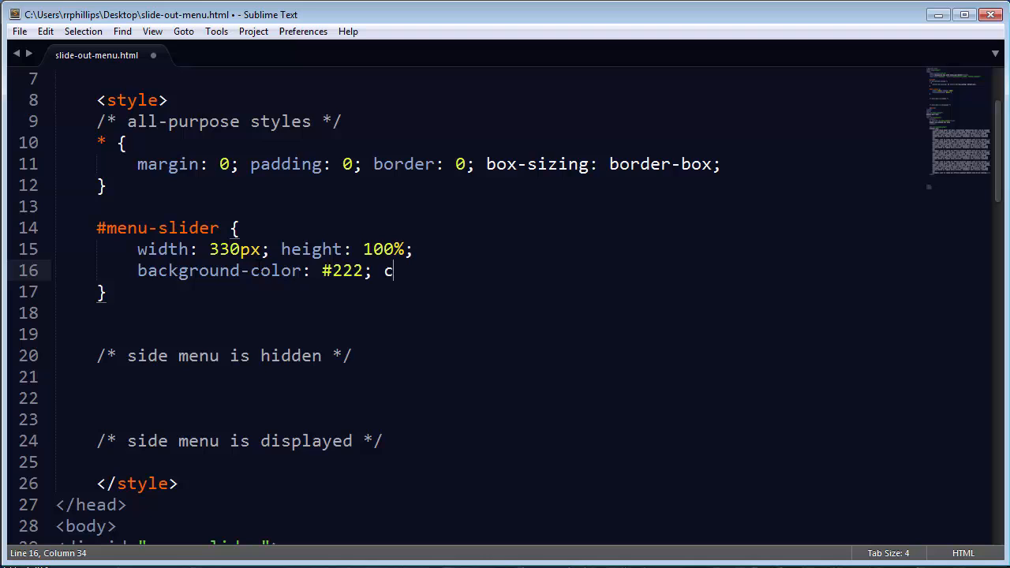
{"action": "type", "text": "olor: #DDD;"}
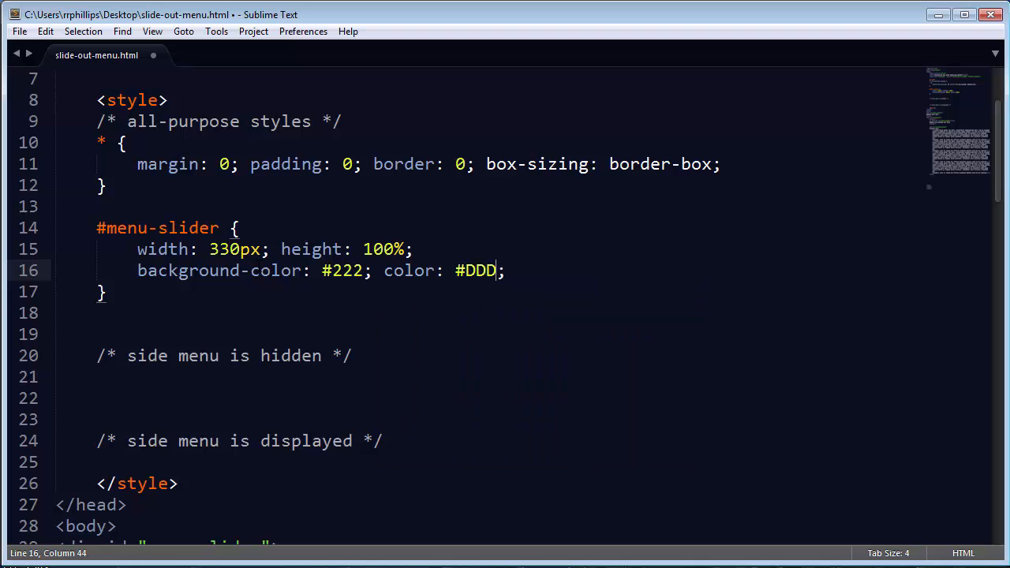
Position #menu-slider absolutely at left 0px, top 0px with z-index 1
{"action": "type", "text": "position: absolute;"}
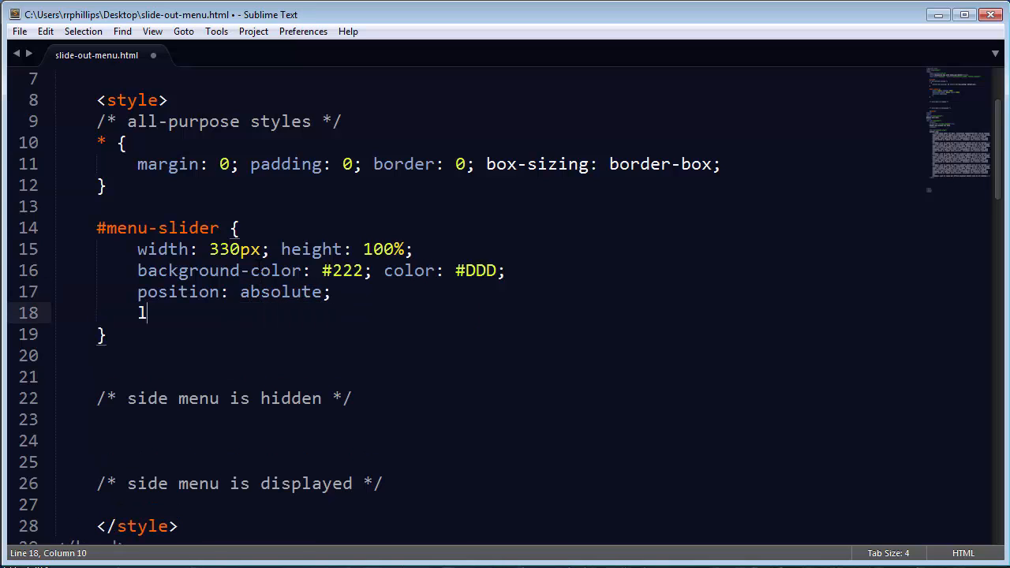
{"action": "type", "text": "eft: 0;"}
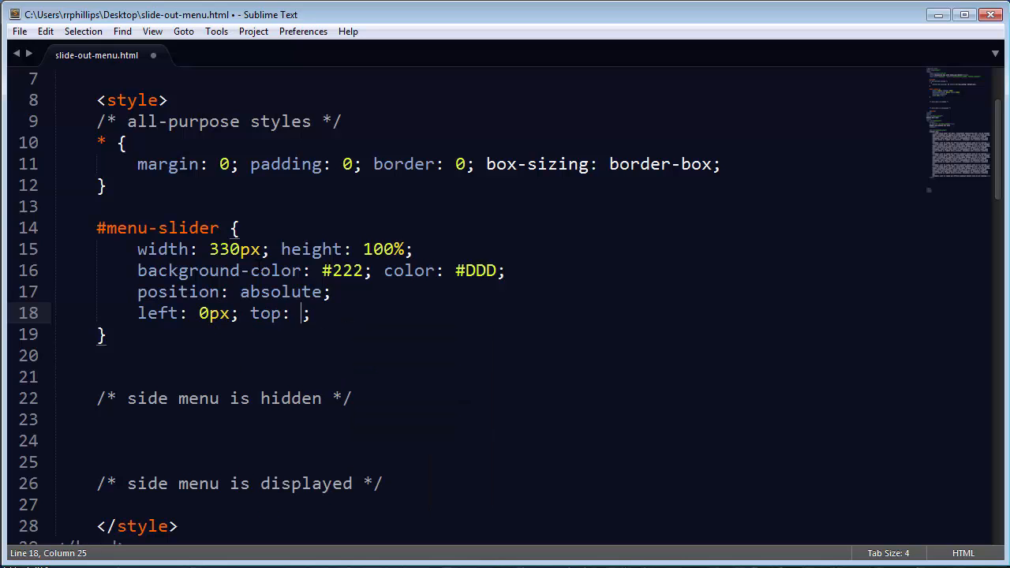
{"action": "type", "text": "0px"}
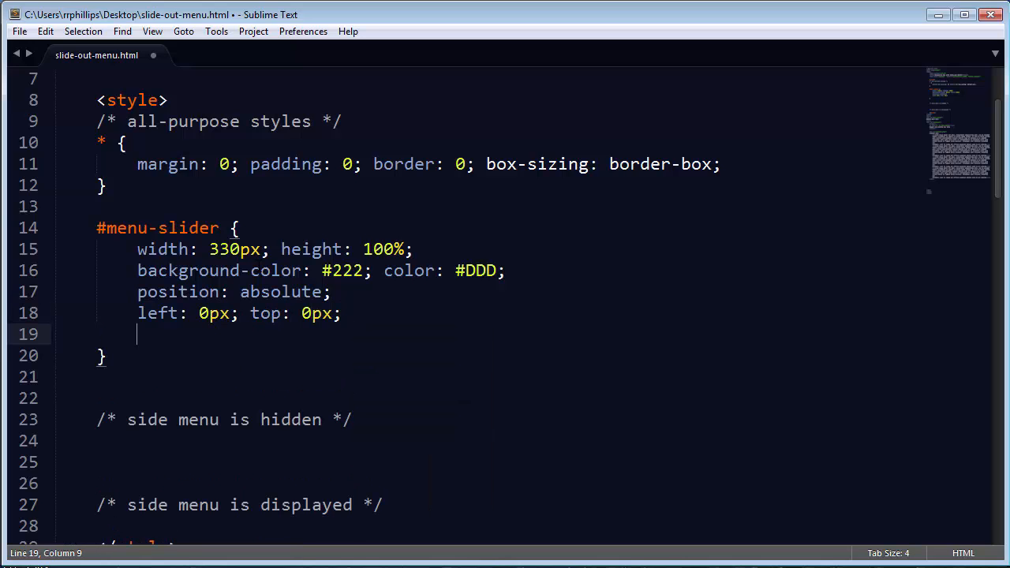
{"action": "type", "text": "z-index: 1;"}
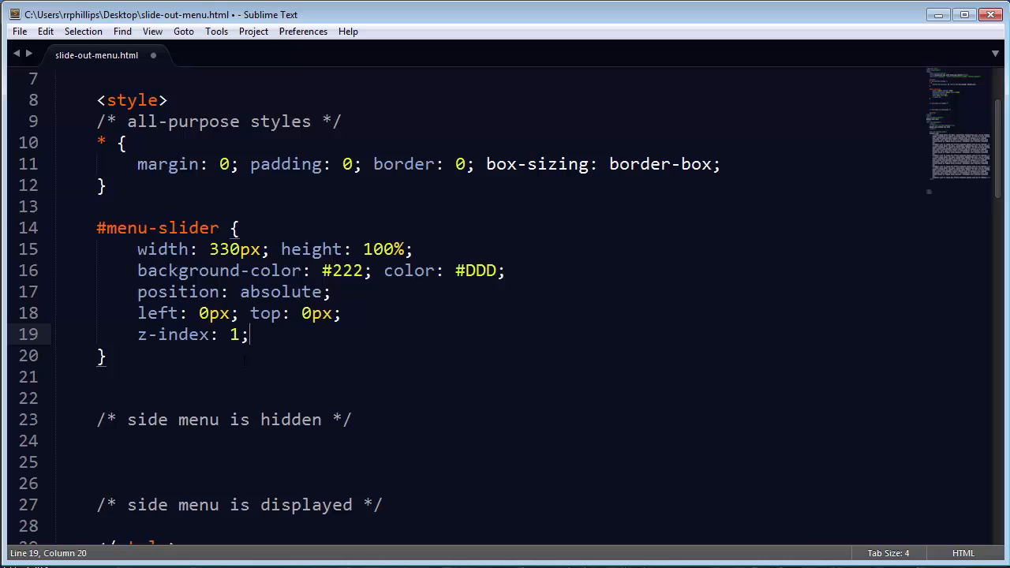
{"action": "scroll", "scroll_direction": "down", "scroll_amount": 3}
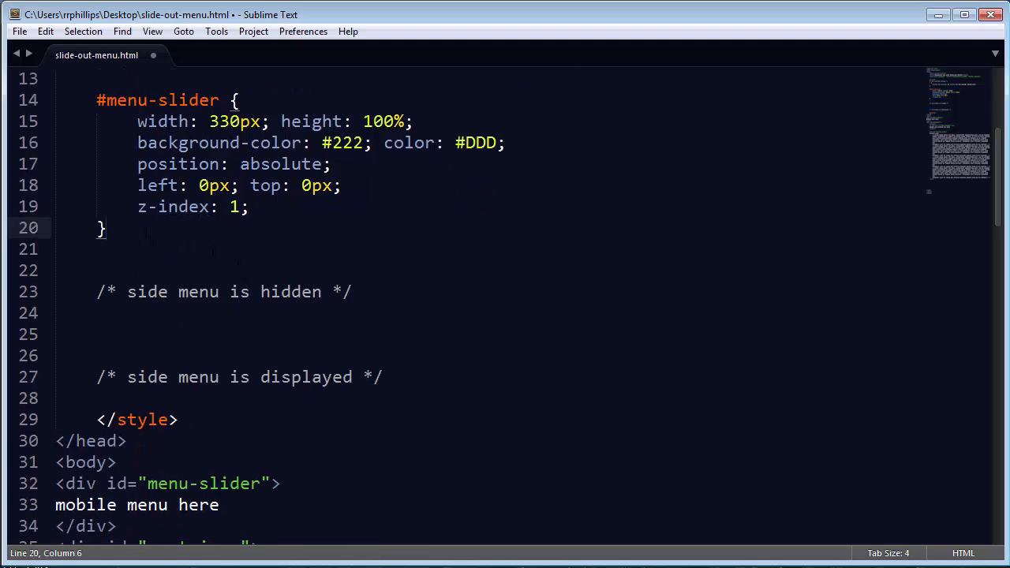
Start a #container rule with background-color #EEE and width 100%
{"action": "type", "text": "#conta"}
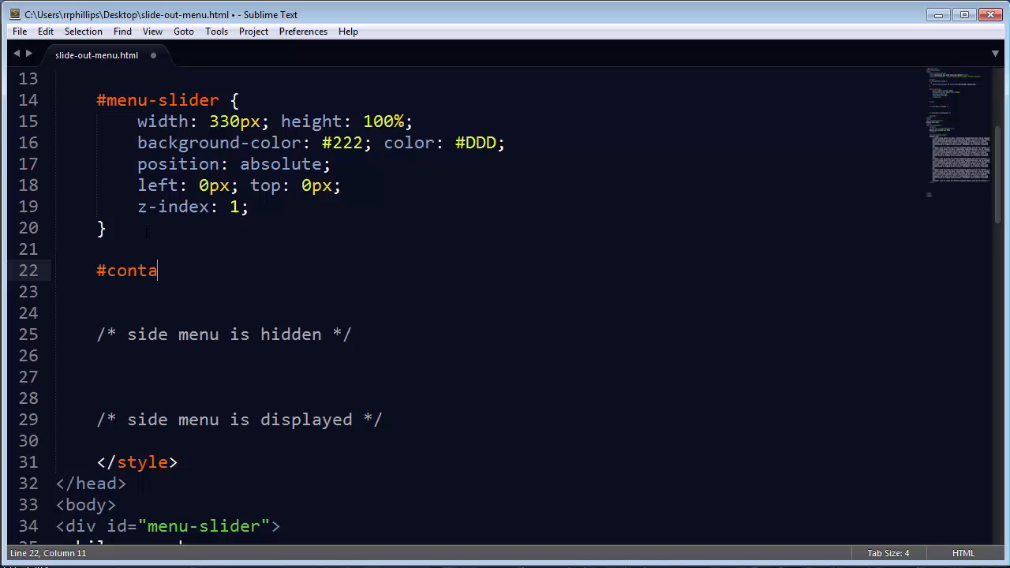
{"action": "type", "text": "iner {"}
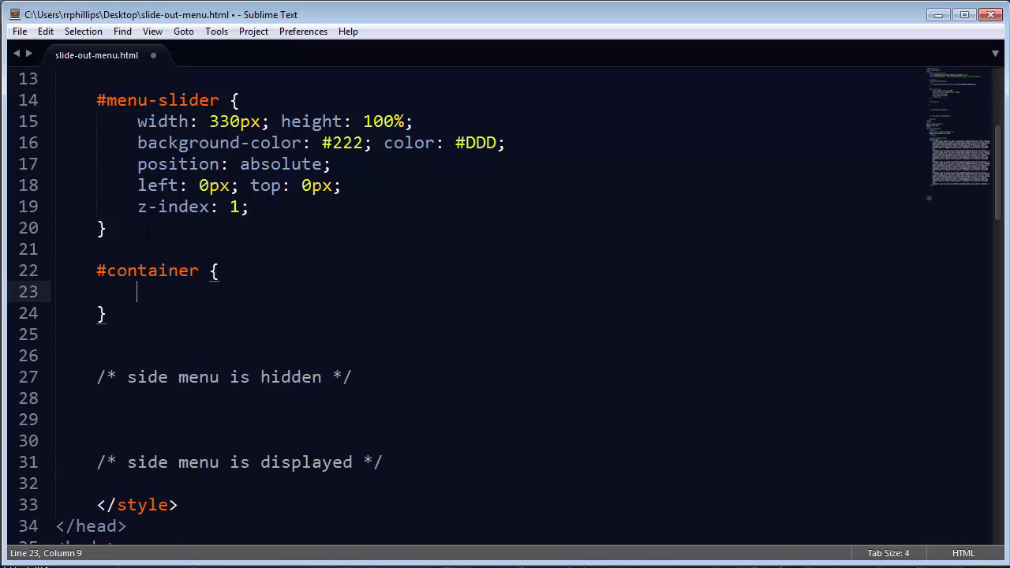
{"action": "type", "text": "bac"}
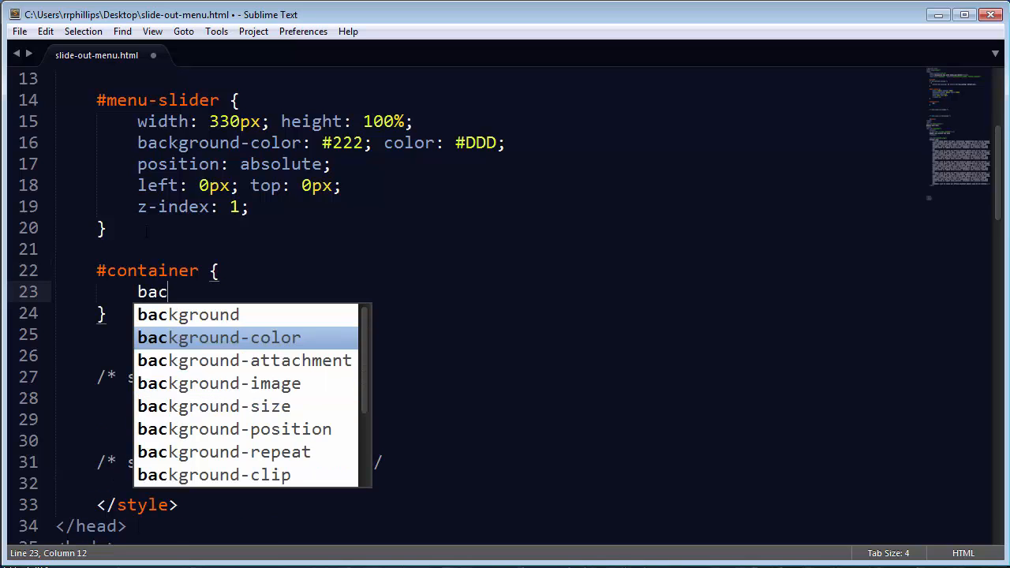
{"action": "type", "text": "kground-color: #EEE;"}
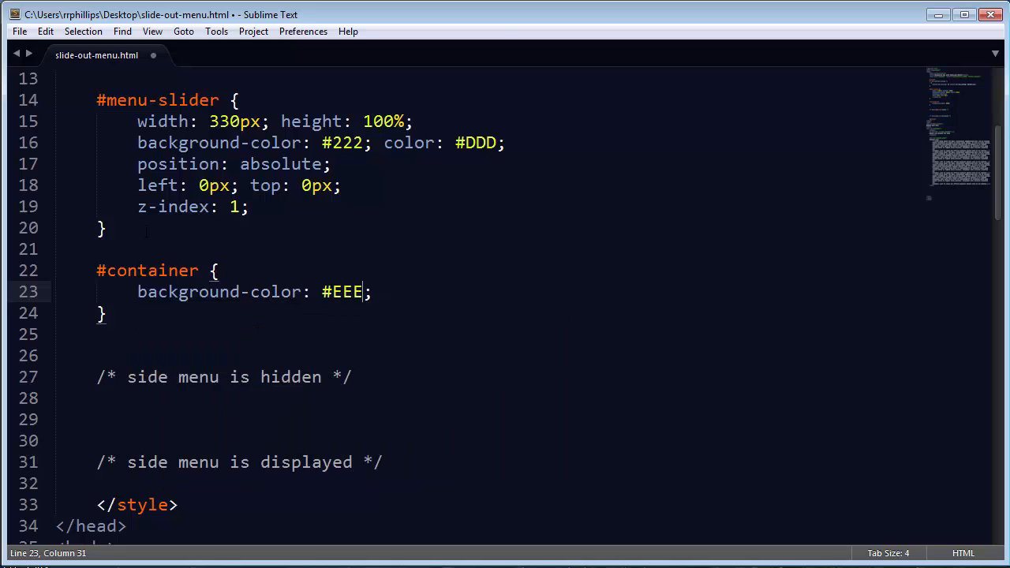
{"action": "type", "text": "width"}
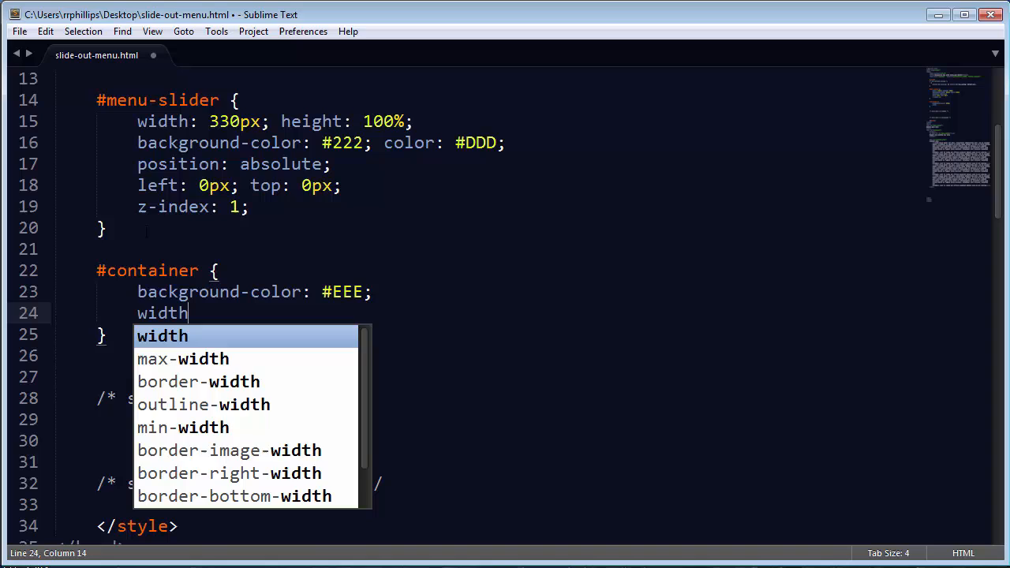
{"action": "type", "text": ": 100%;"}
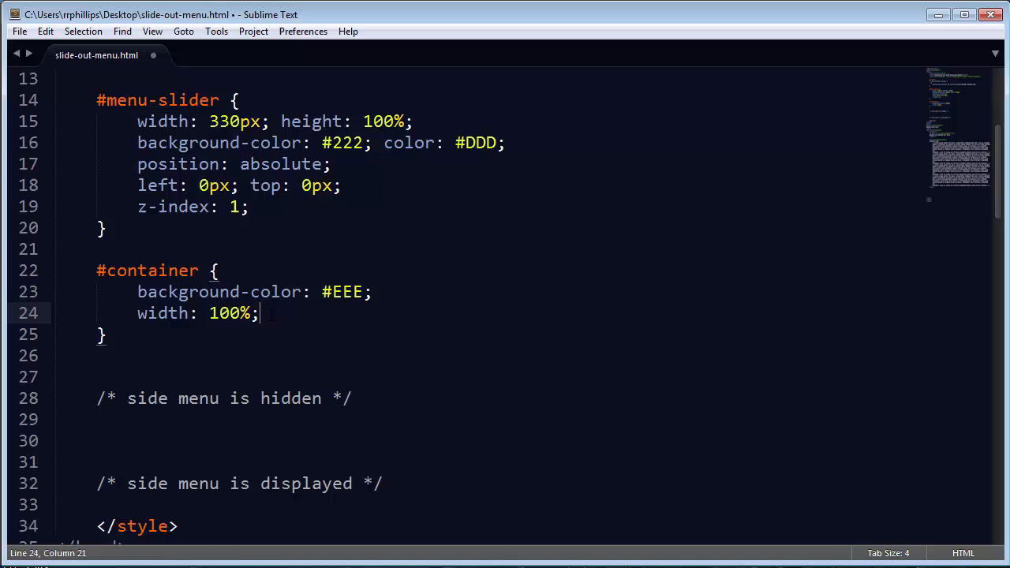
Position #container absolutely at left 0px, top 0px with z-index 5
{"action": "scroll", "scroll_direction": "down", "scroll_amount": 3}
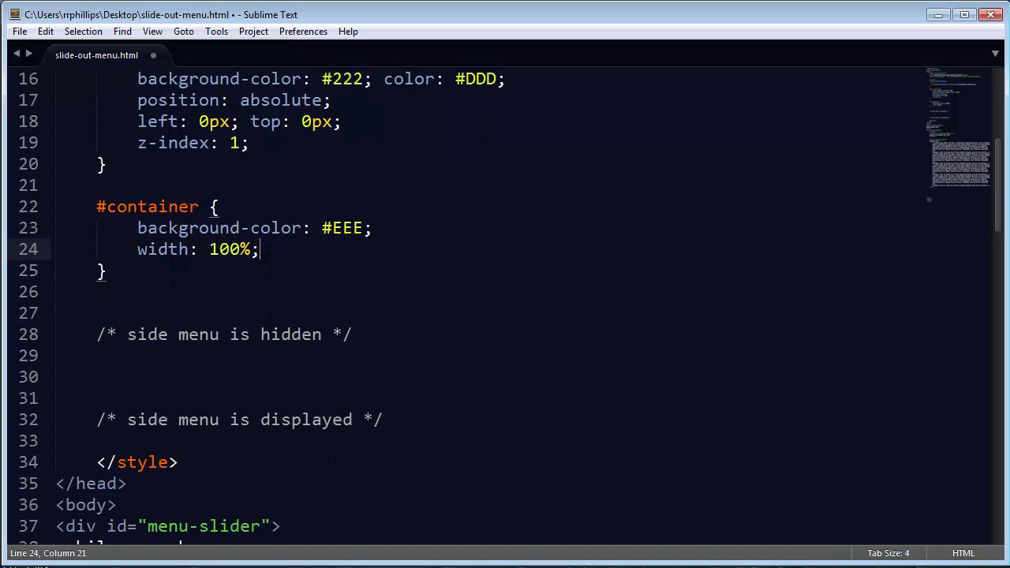
{"action": "type", "text": "position: absolute;"}
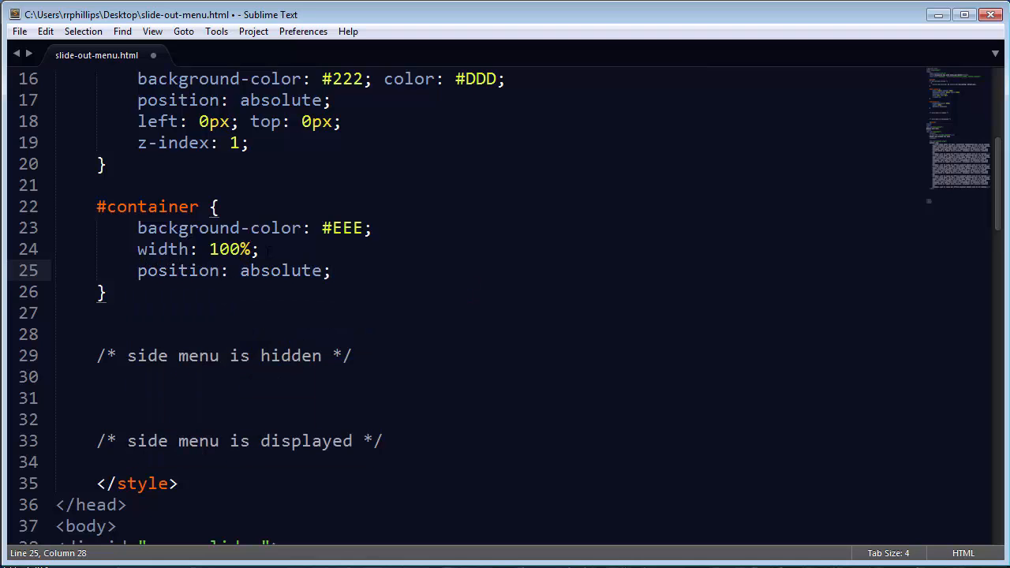
{"action": "type", "text": "left"}
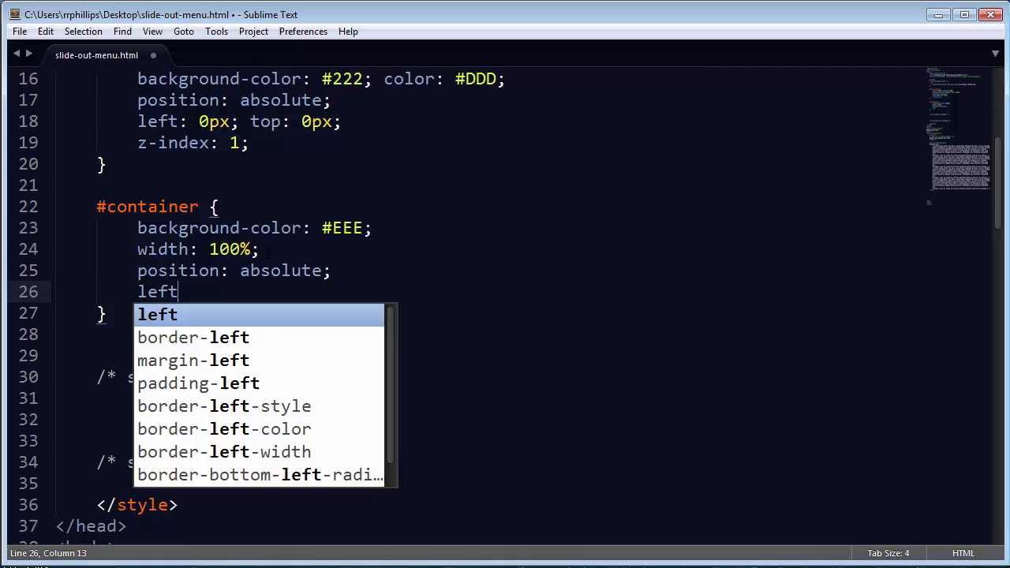
{"action": "type", "text": ": 0px; top: 0px;"}
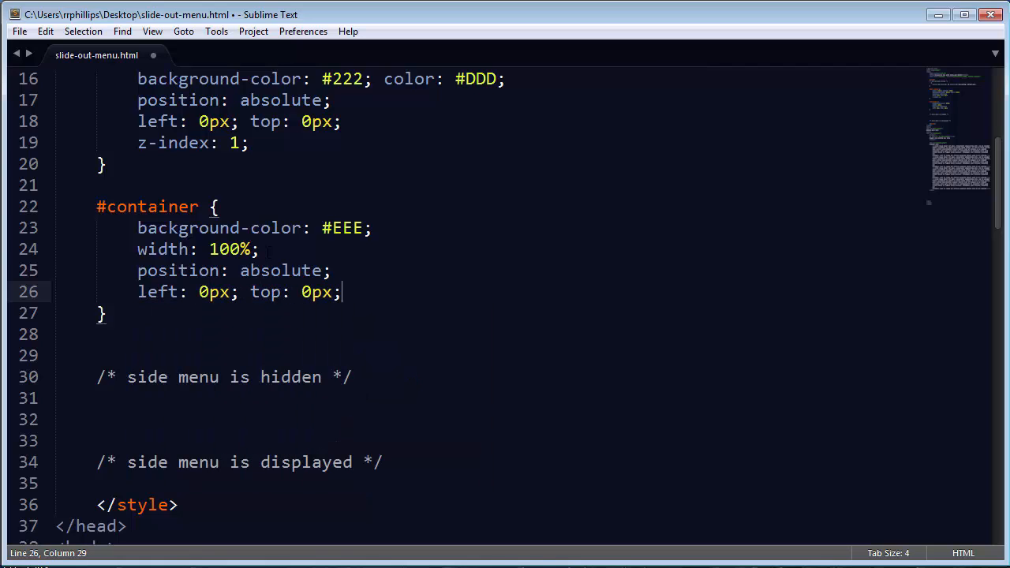
{"action": "type", "text": "z-"}
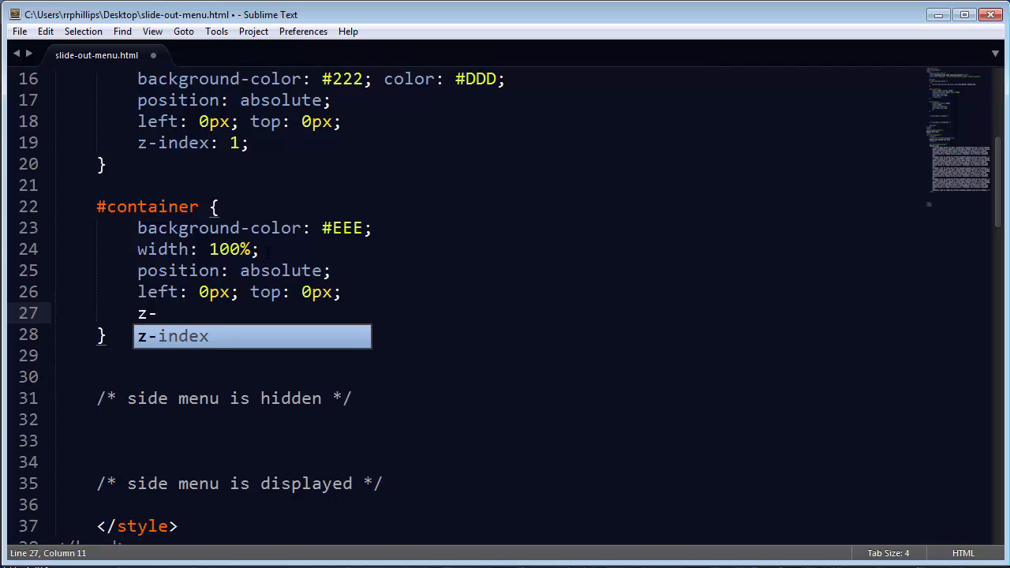
{"action": "type", "text": "index: 5;"}
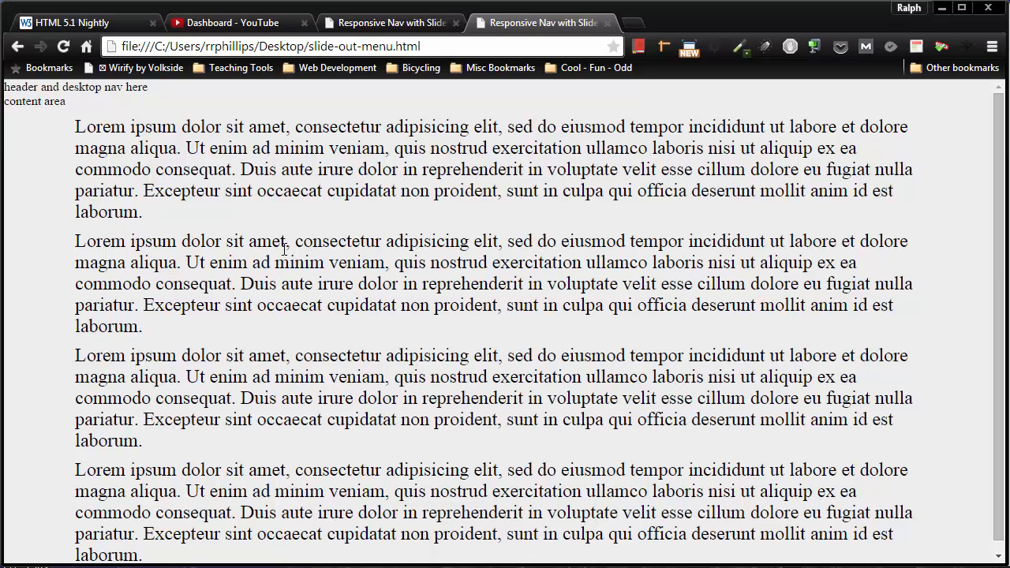
{"action": "mouse_move", "coordinate": [261, 288]}
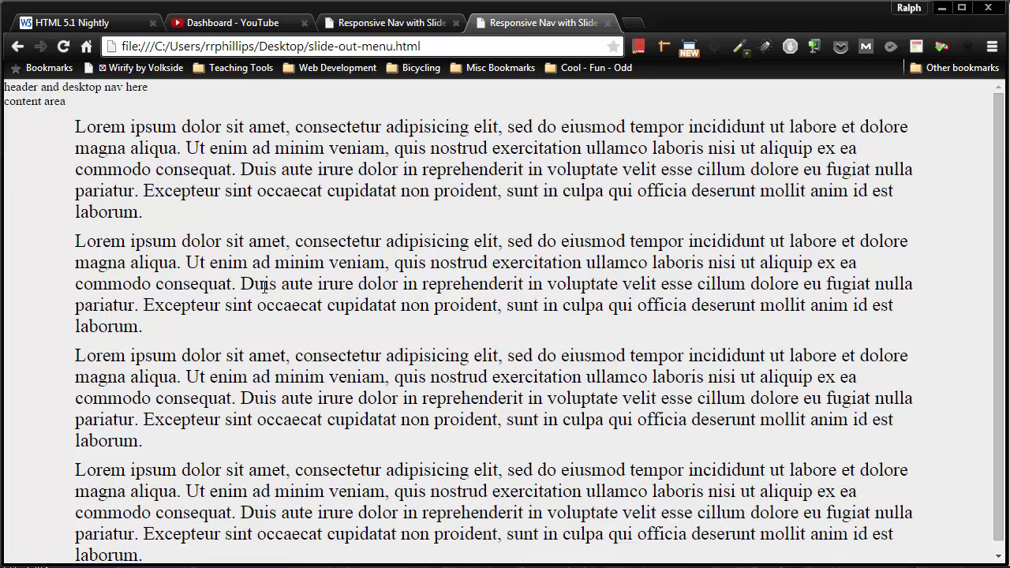
{"action": "mouse_move", "coordinate": [211, 230]}
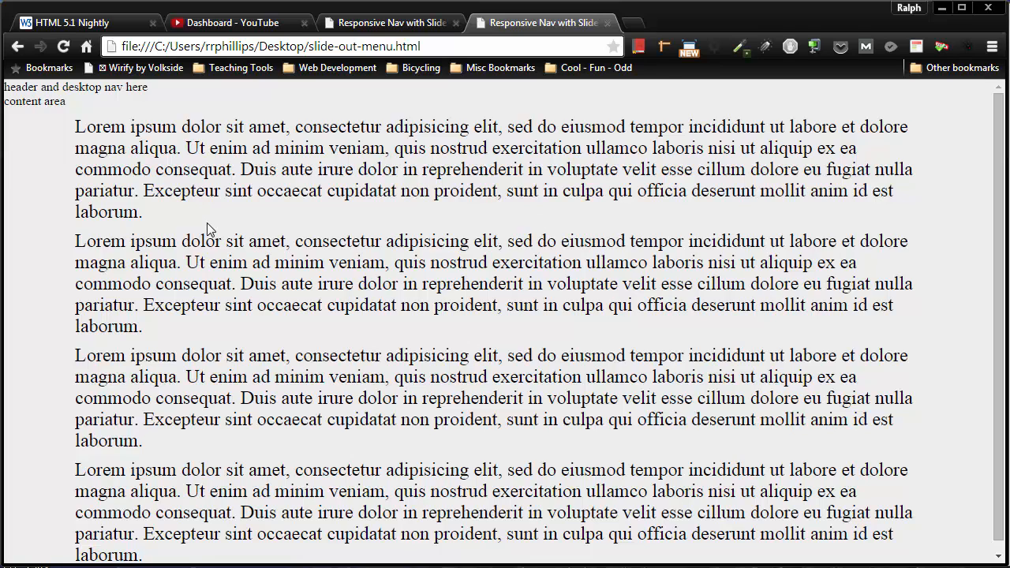
{"action": "mouse_move", "coordinate": [251, 277]}
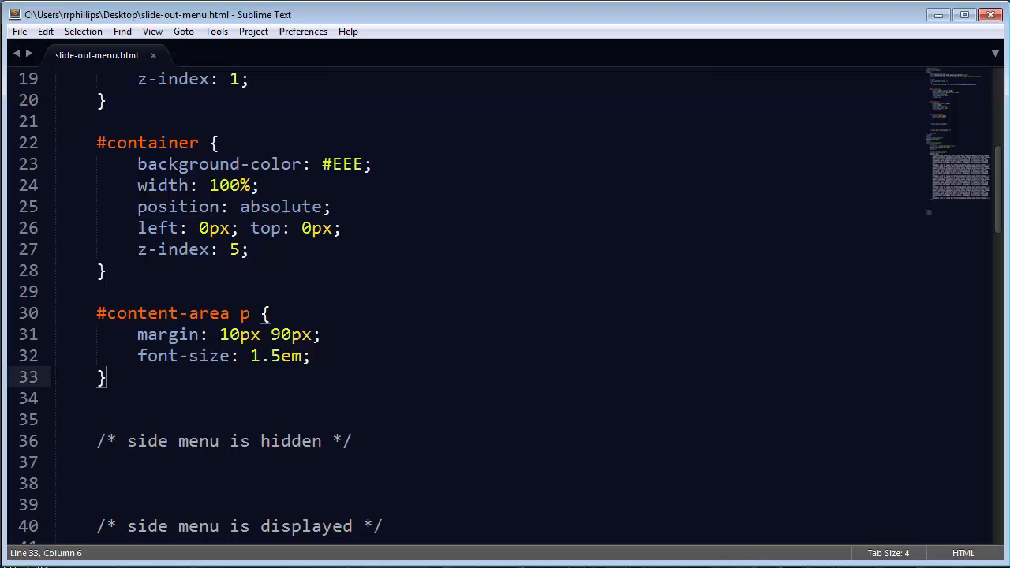
Select a word inside the #container rule in the stylesheet
{"action": "double_click", "coordinate": [204, 228]}
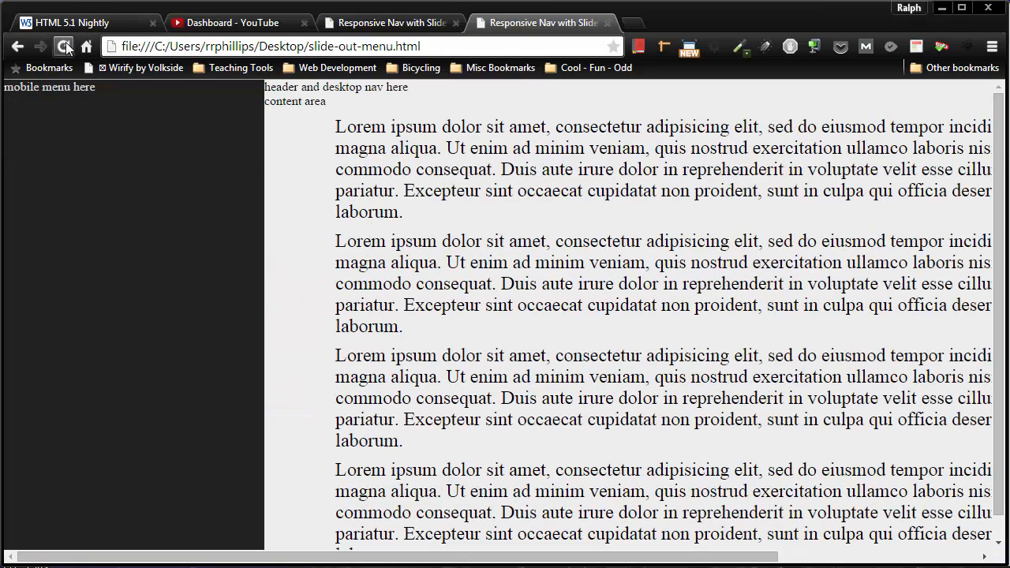
Reload slide-out-menu.html so the dark side menu shows beside the light content area
{"action": "left_click", "coordinate": [63, 45]}
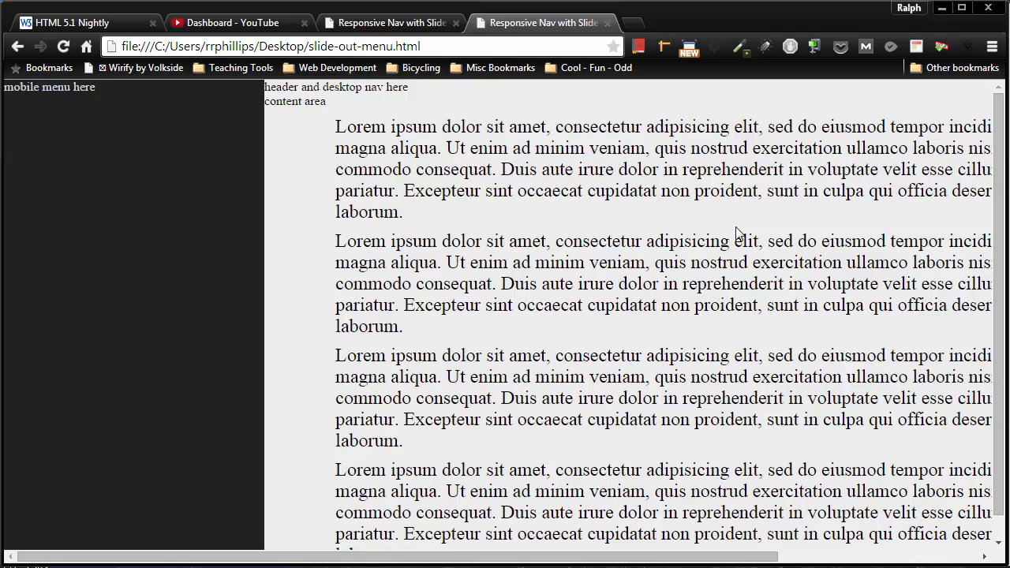
{"action": "mouse_move", "coordinate": [64, 102]}
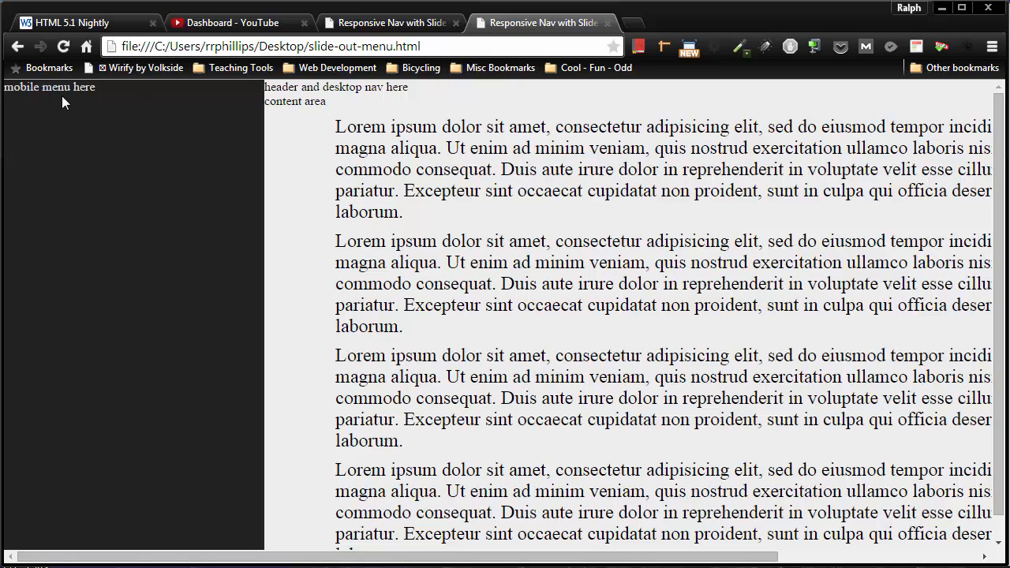
{"action": "mouse_move", "coordinate": [476, 196]}
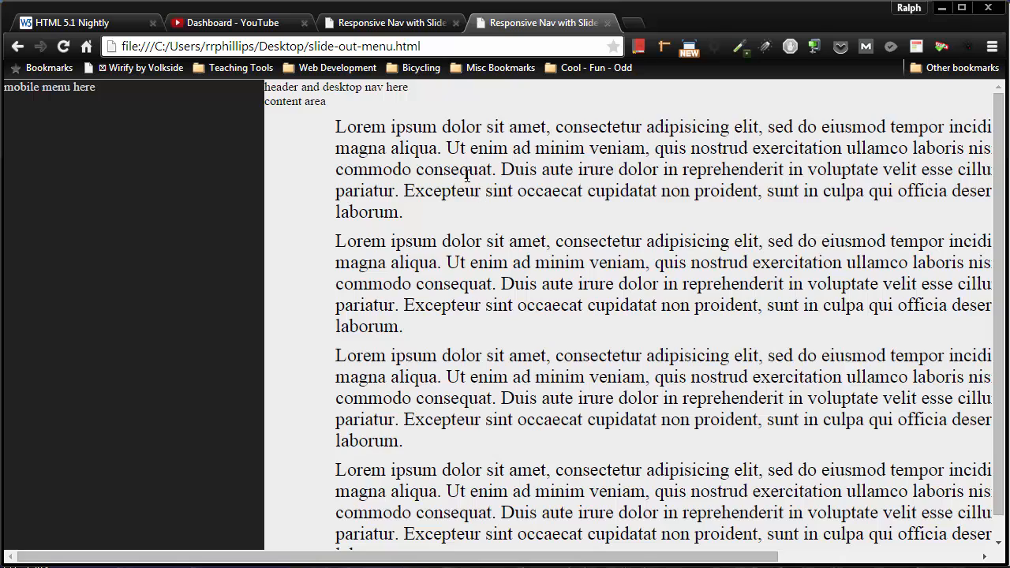
{"action": "mouse_move", "coordinate": [306, 102]}
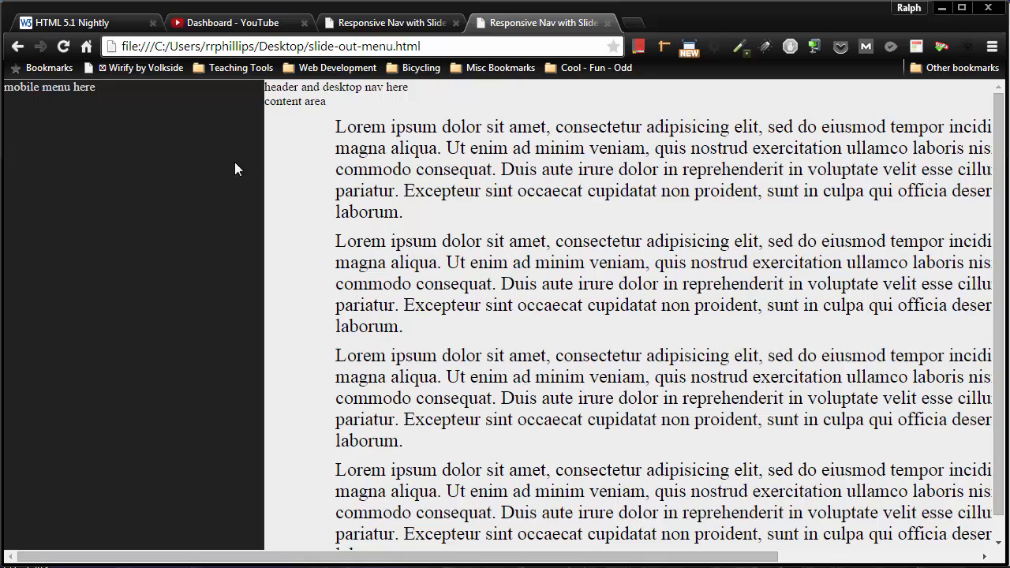
{"action": "mouse_move", "coordinate": [629, 233]}
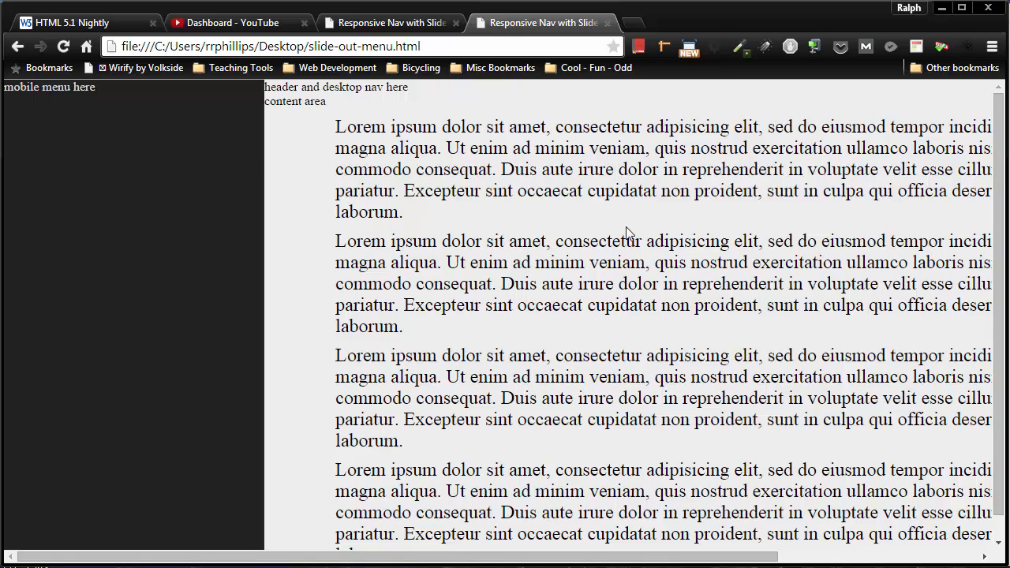
{"action": "mouse_move", "coordinate": [639, 259]}
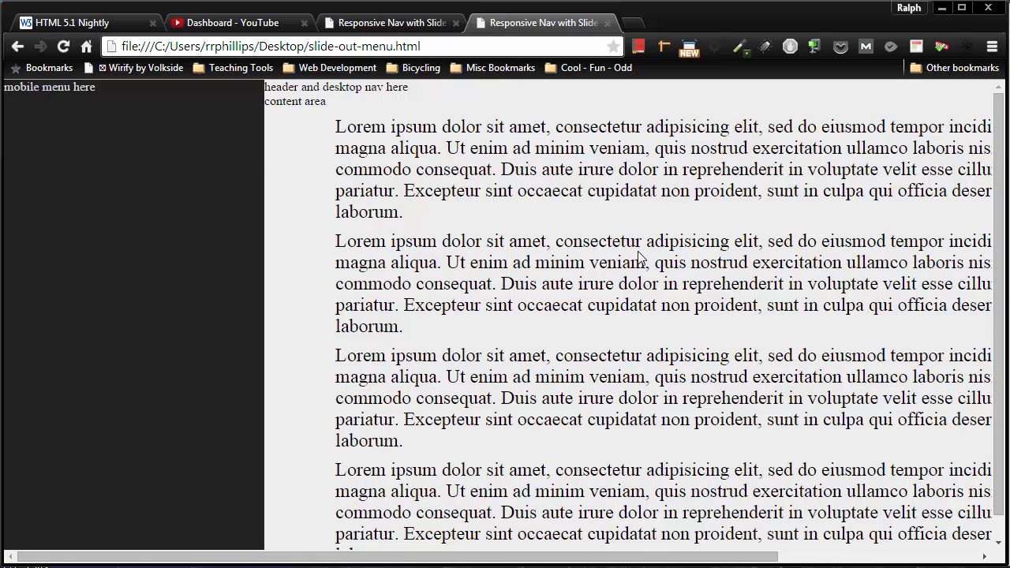